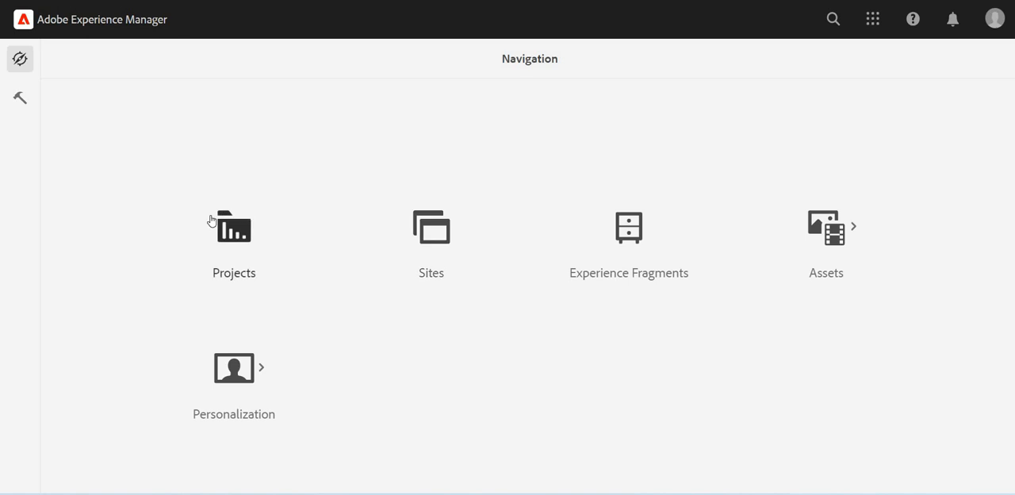
mouse_move(19, 99)
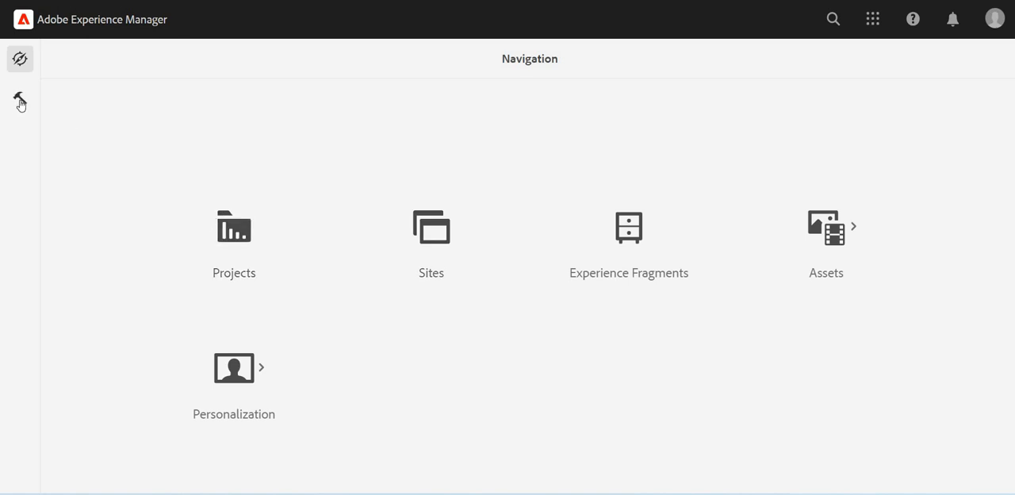
- Reach the Configuration Browser from the Tools > General area
click(19, 98)
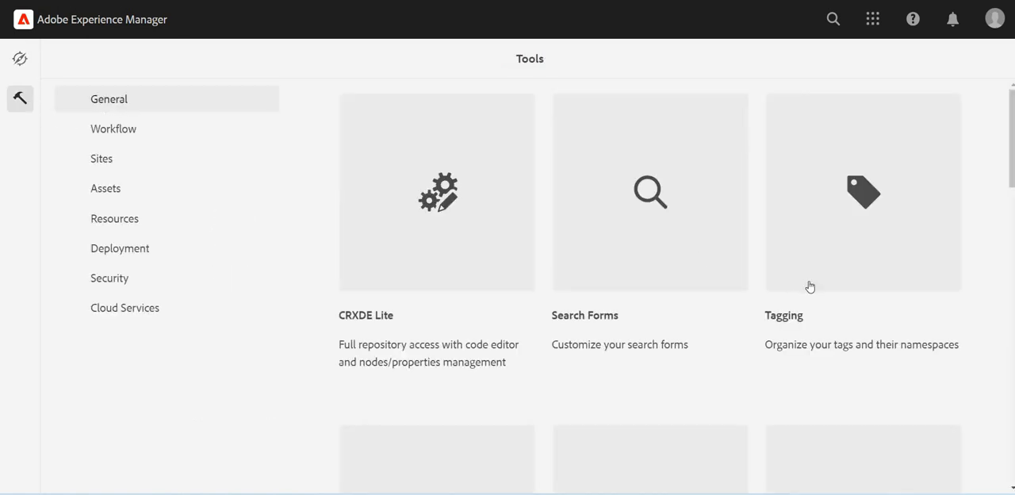
scroll(down, 3)
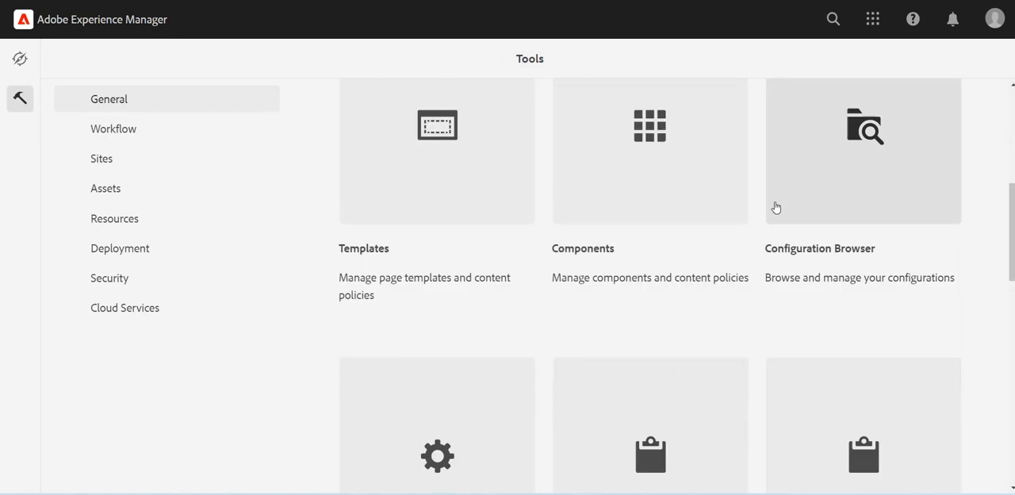
mouse_move(872, 196)
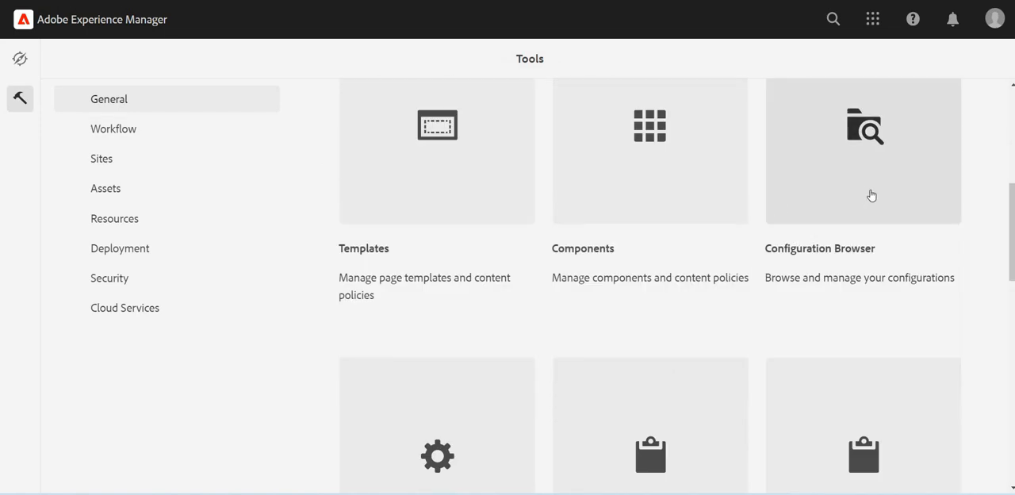
click(863, 151)
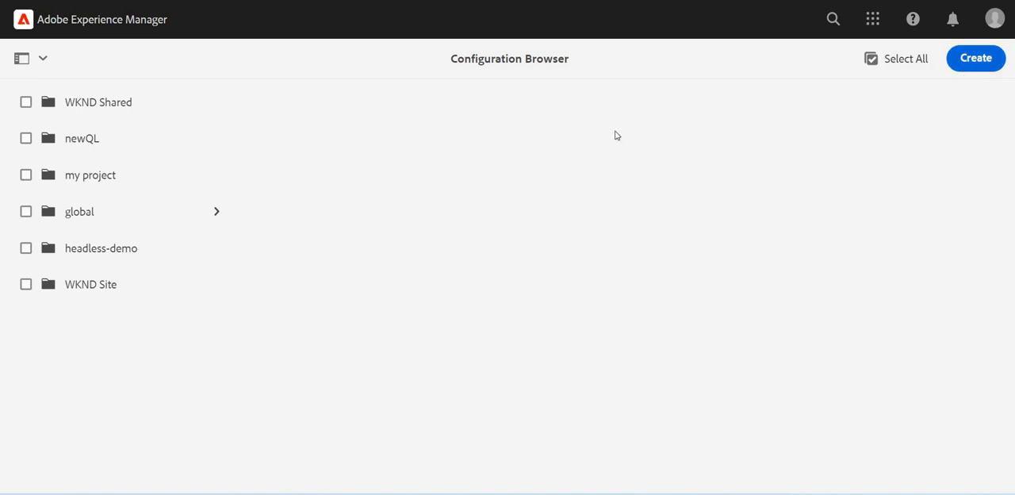
- Create configuration headles-config with cloud configurations, ContextHub segments, GraphQL persisted queries and content fragment models enabled
click(976, 57)
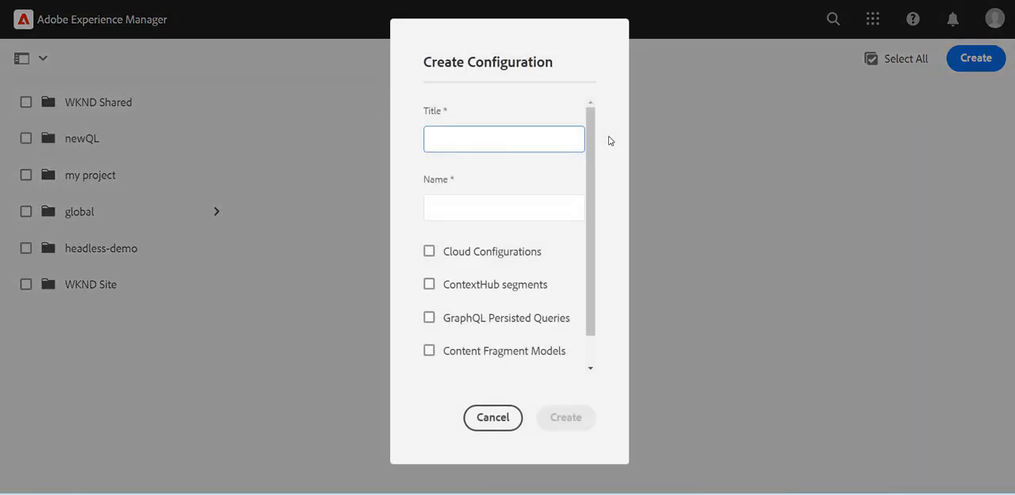
text(headles-)
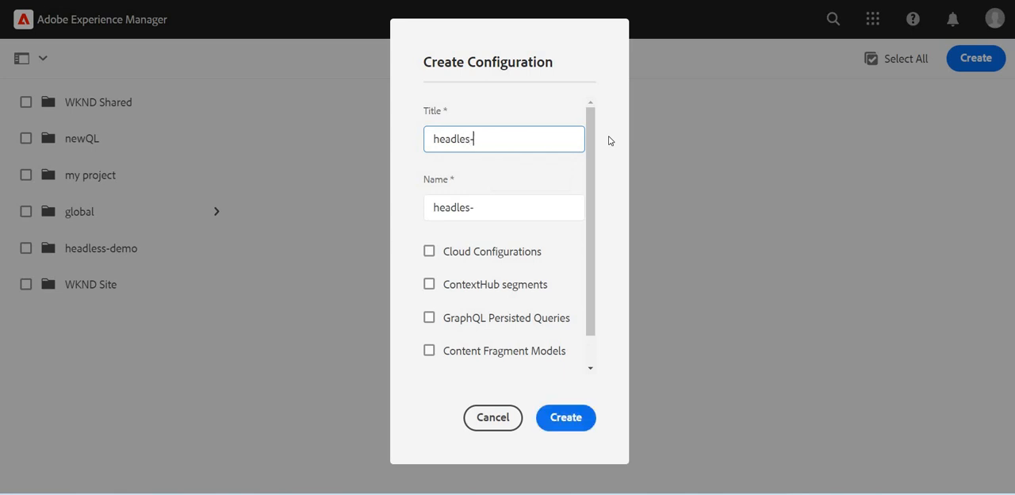
text(co)
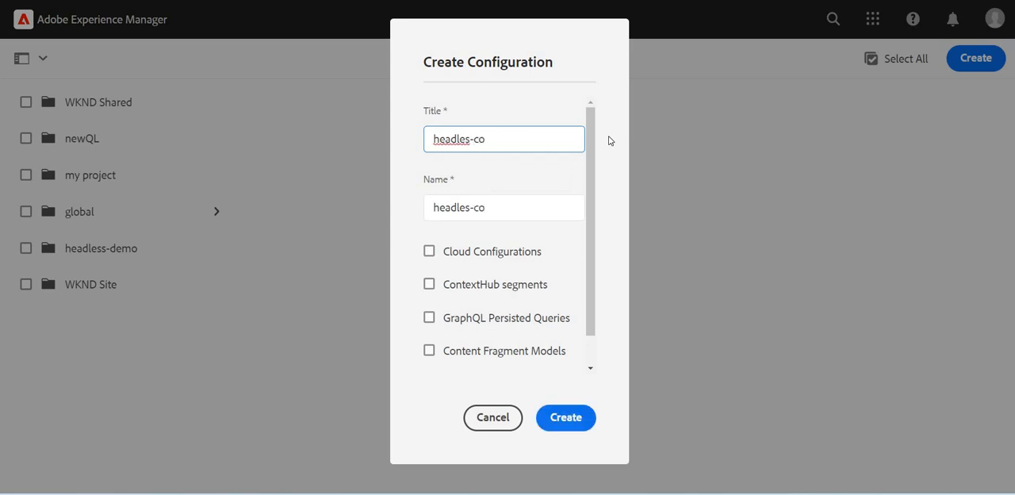
text(nfig)
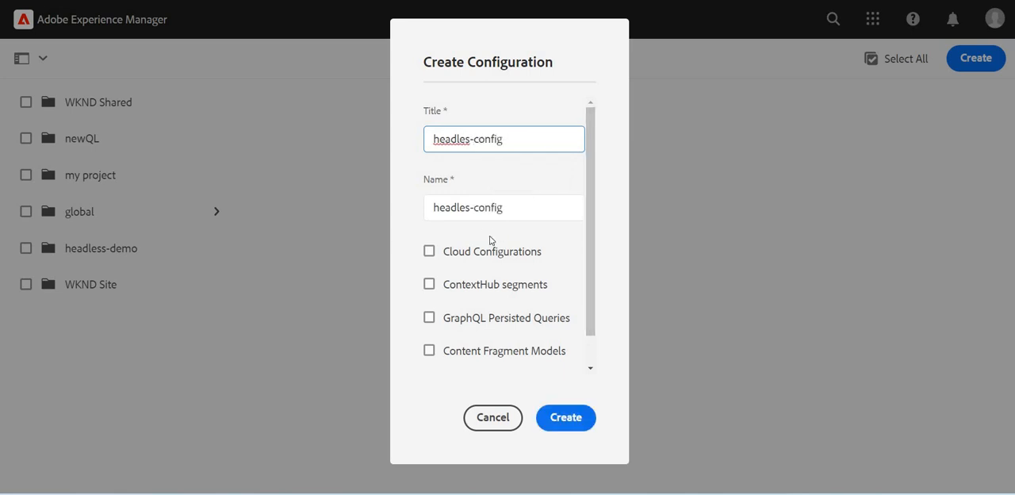
click(428, 251)
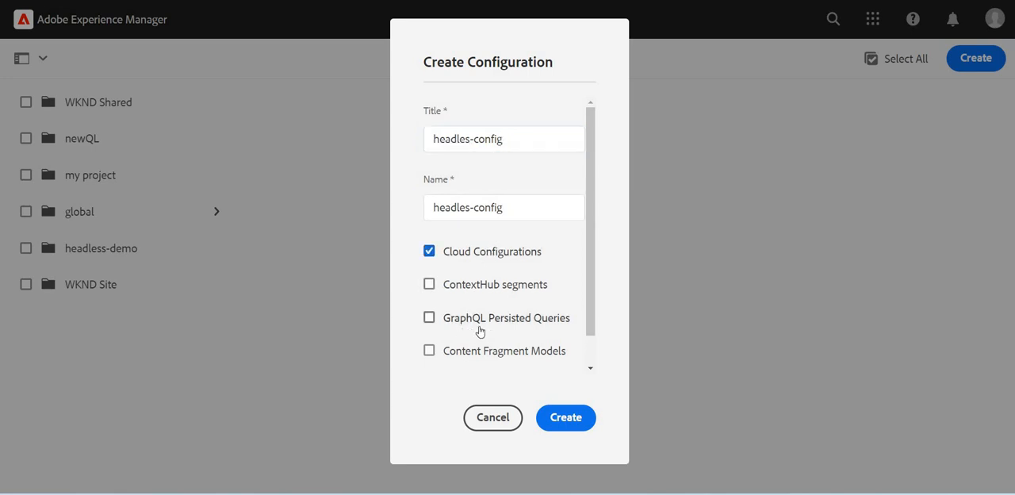
click(429, 318)
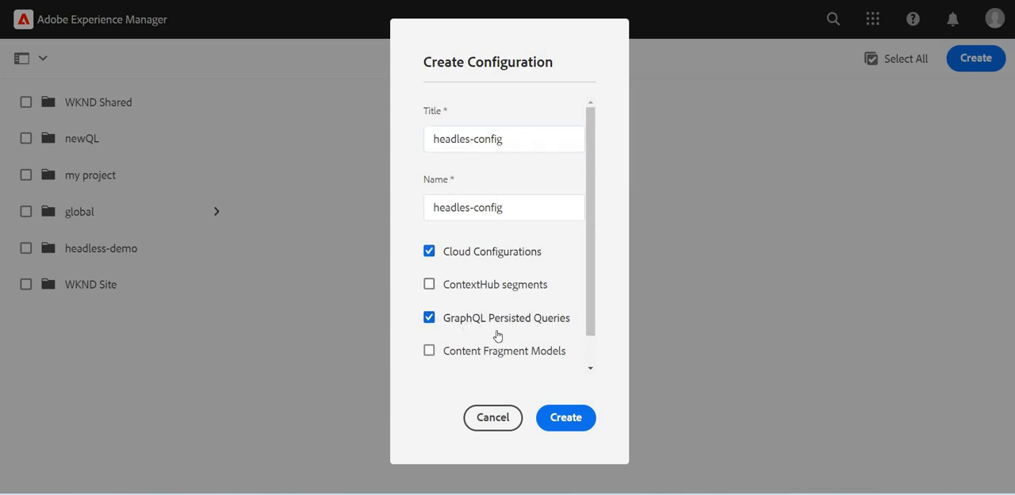
mouse_move(499, 298)
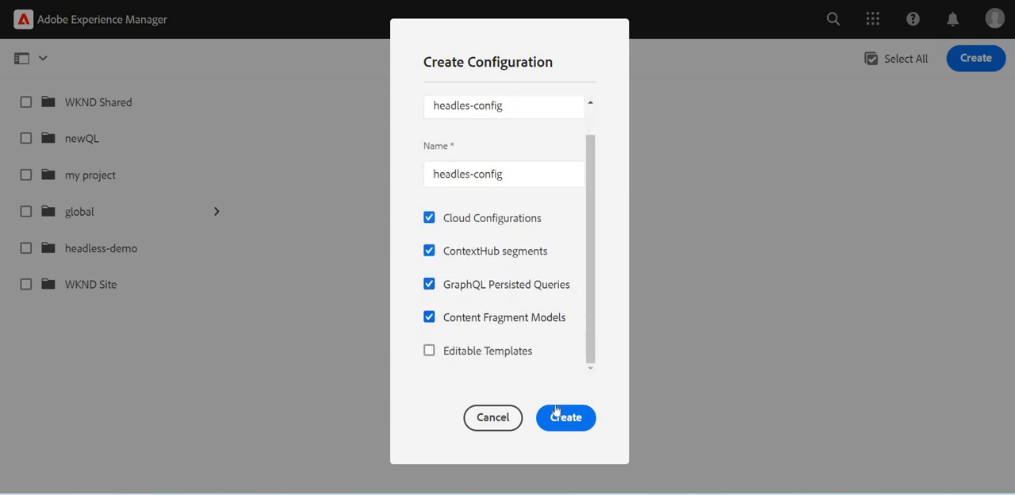
click(565, 418)
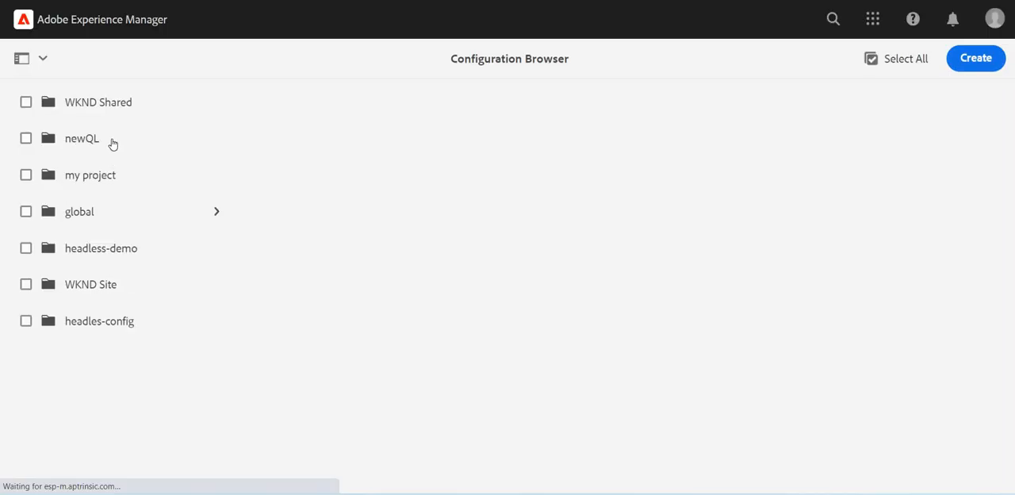
mouse_move(140, 240)
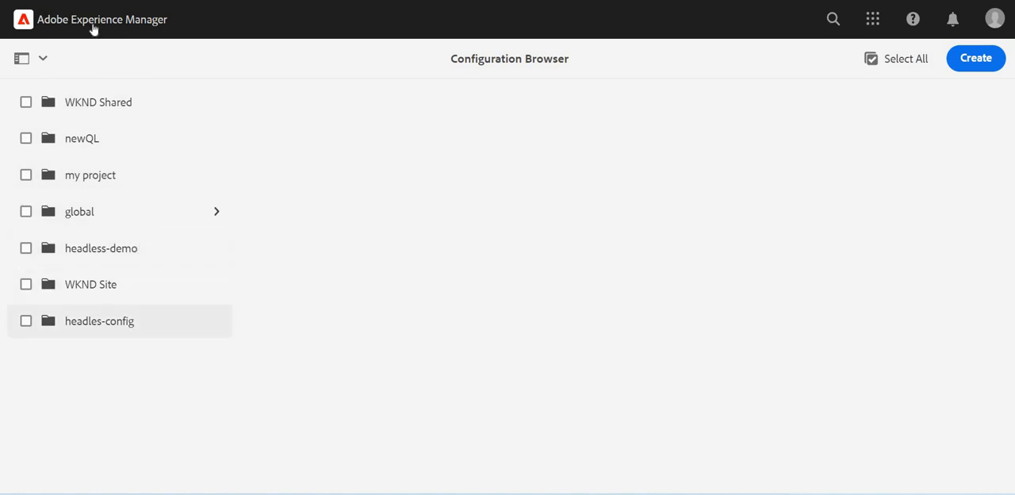
- Navigate home, through Tools > General, into the Content Fragment Models area
click(21, 57)
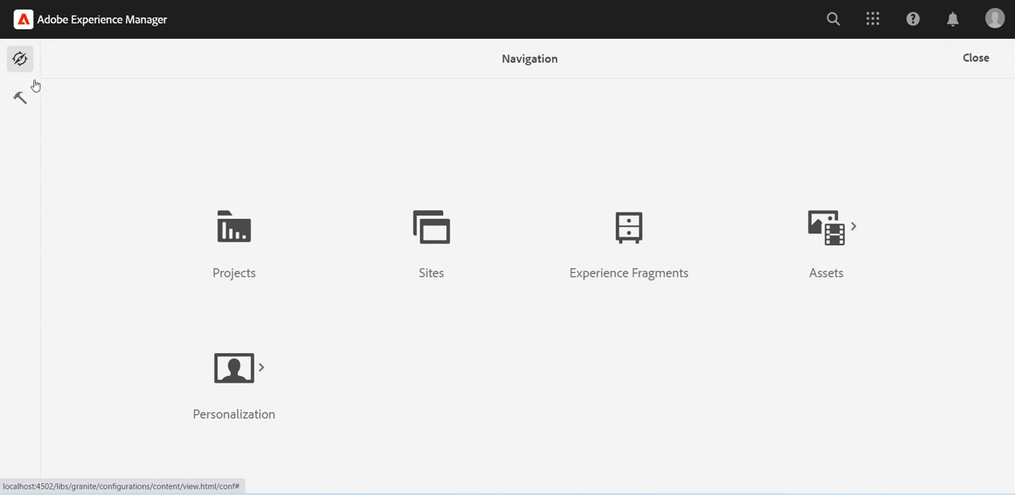
click(19, 97)
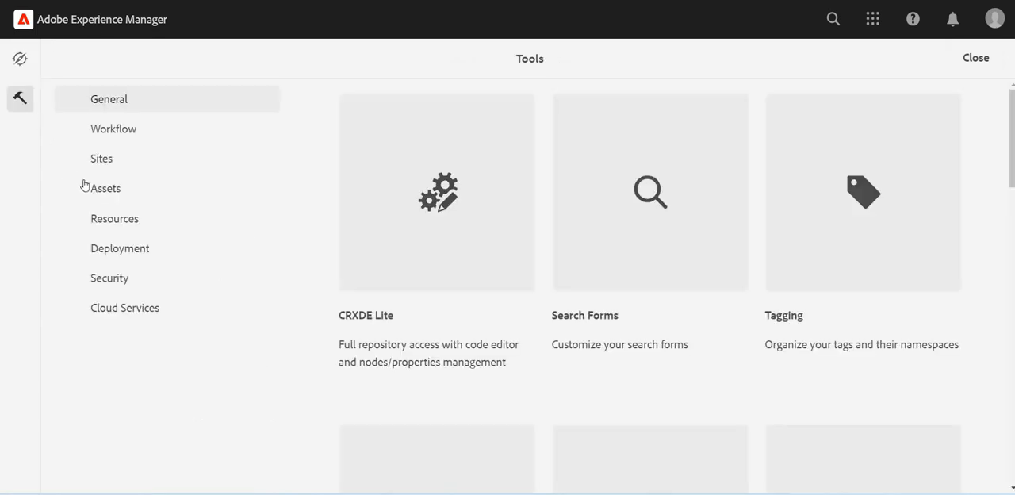
click(104, 187)
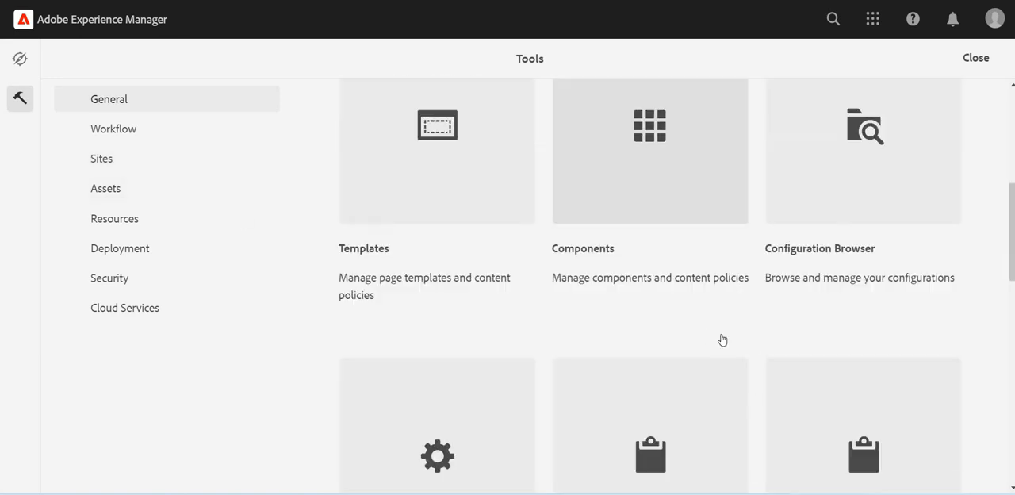
mouse_move(511, 255)
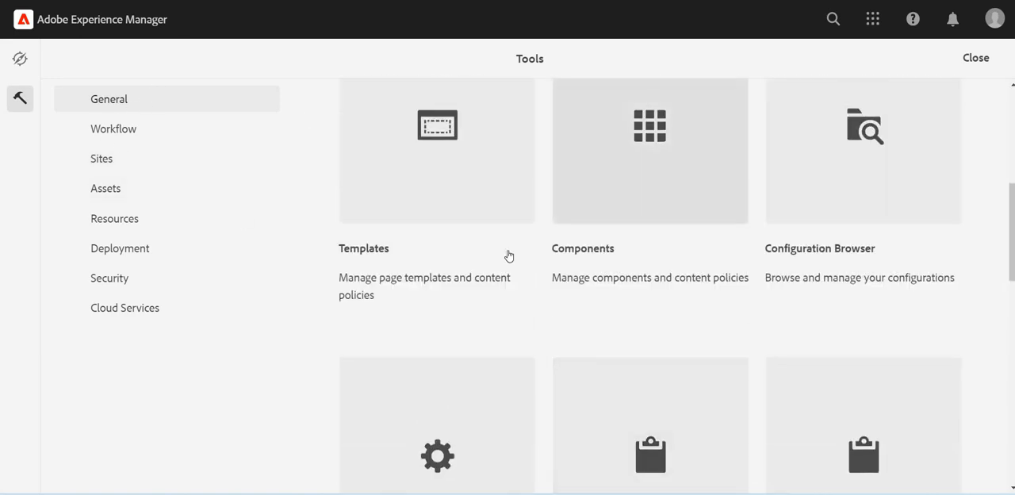
scroll(down, 3)
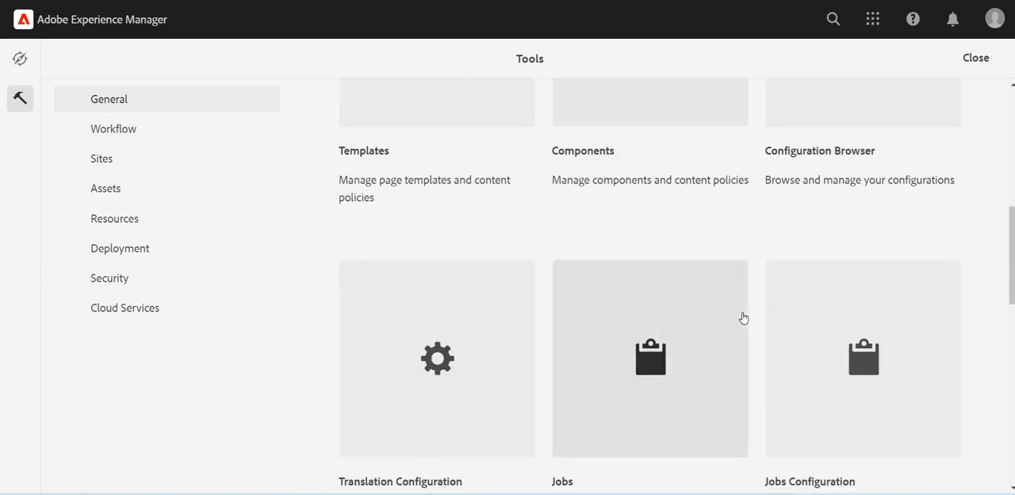
scroll(down, 3)
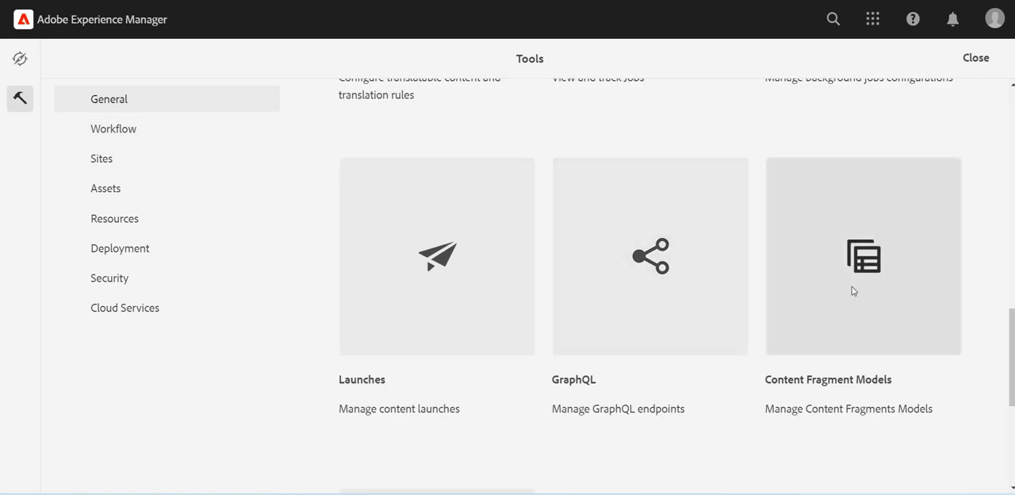
click(863, 255)
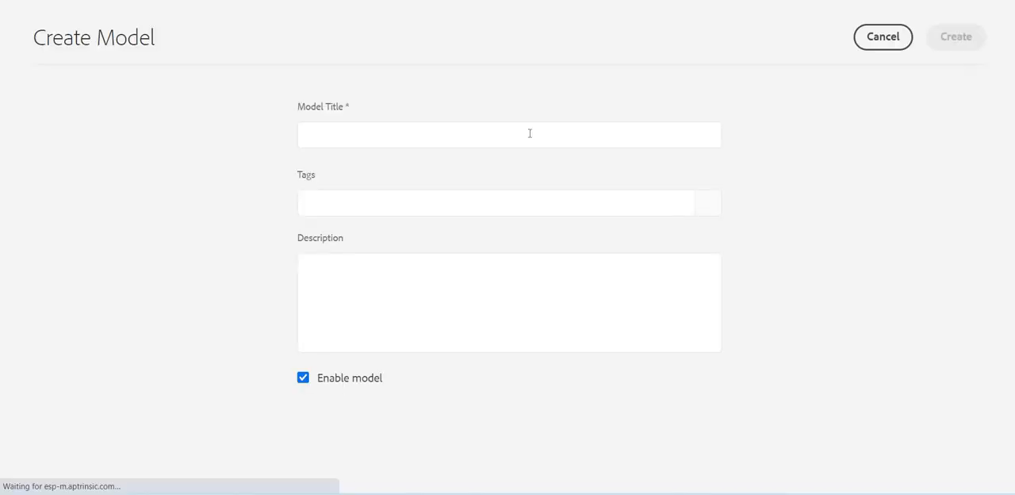
- Create an enabled content fragment model titled headless-graphql-cf-model
click(508, 133)
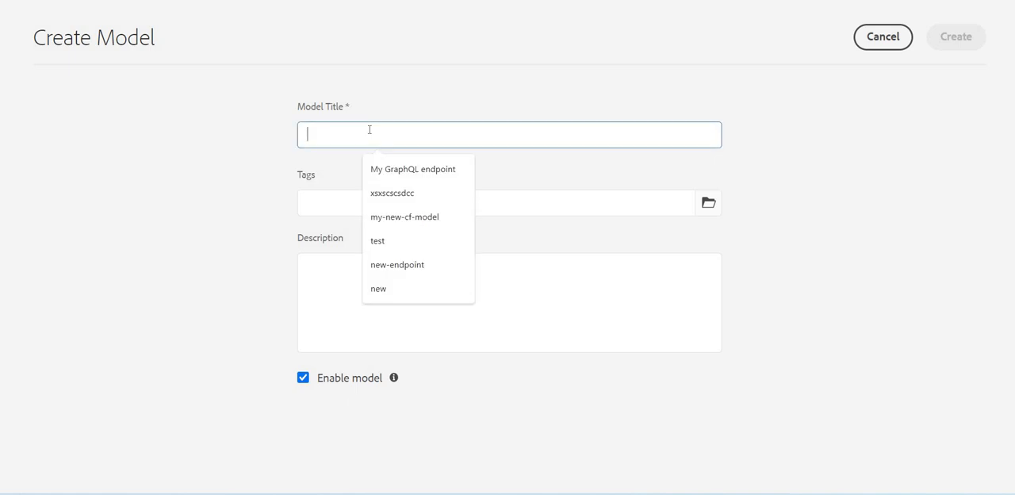
text(headless-graph)
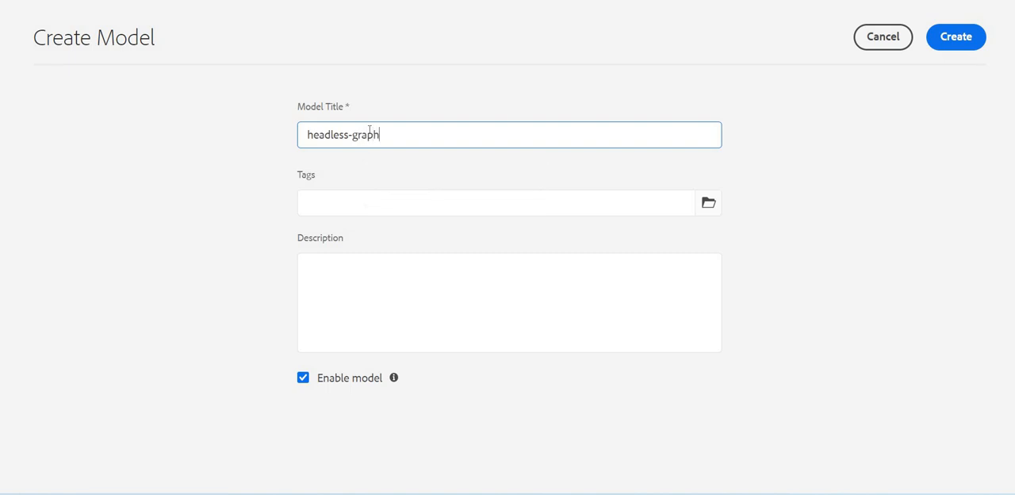
text(ql-mod)
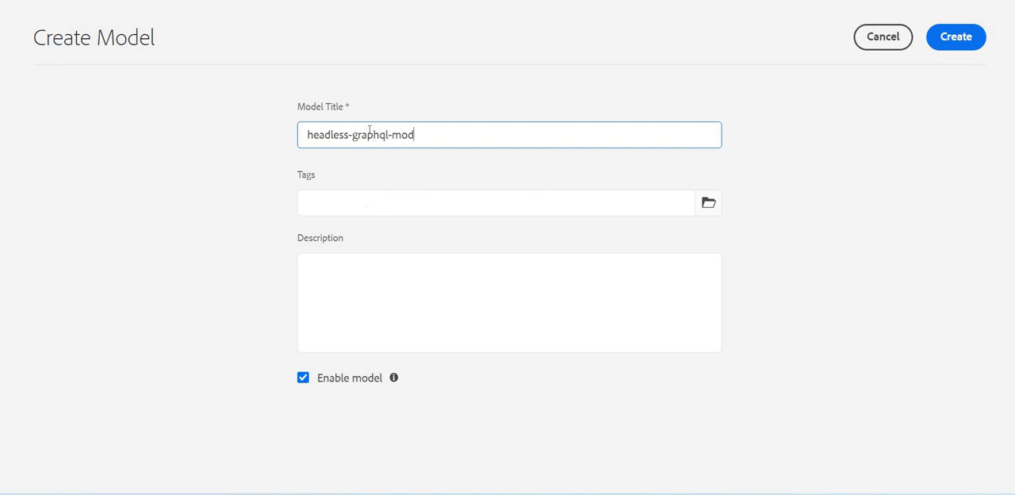
text(el)
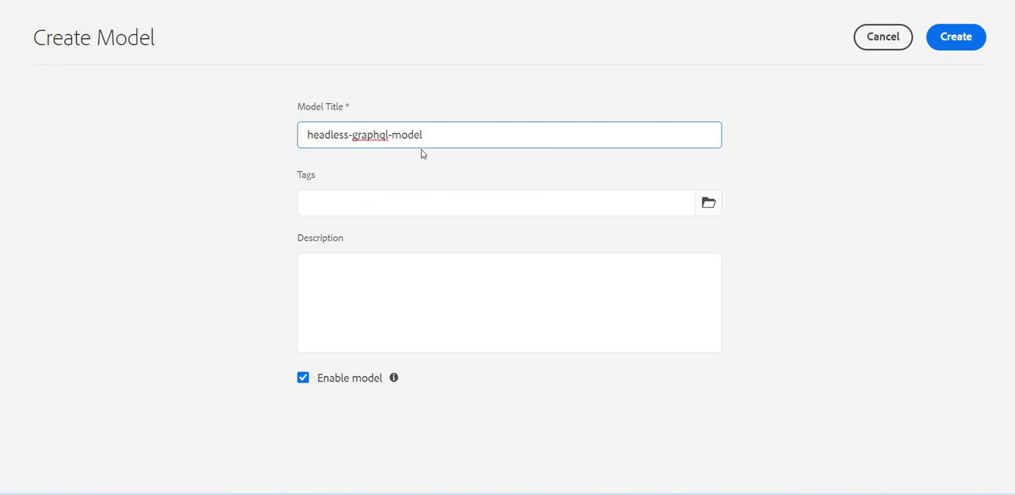
text(cf-)
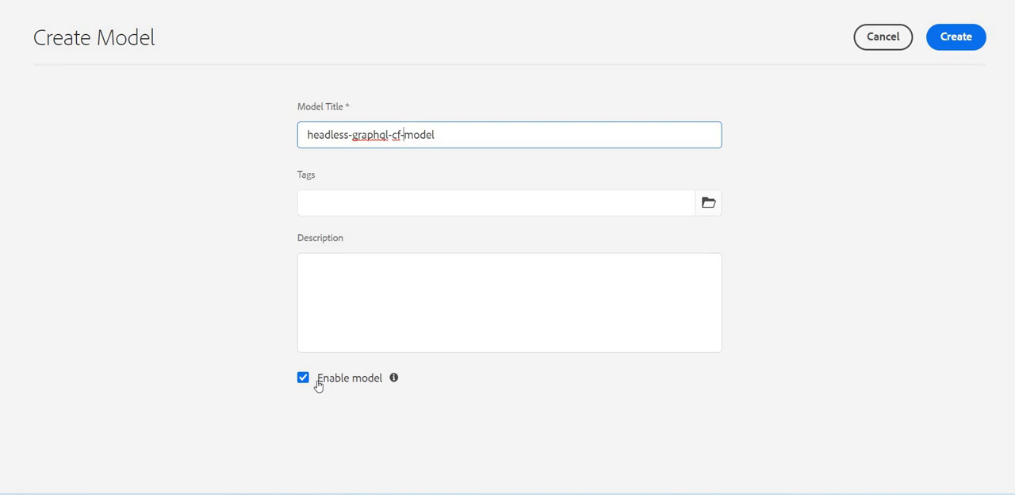
mouse_move(358, 381)
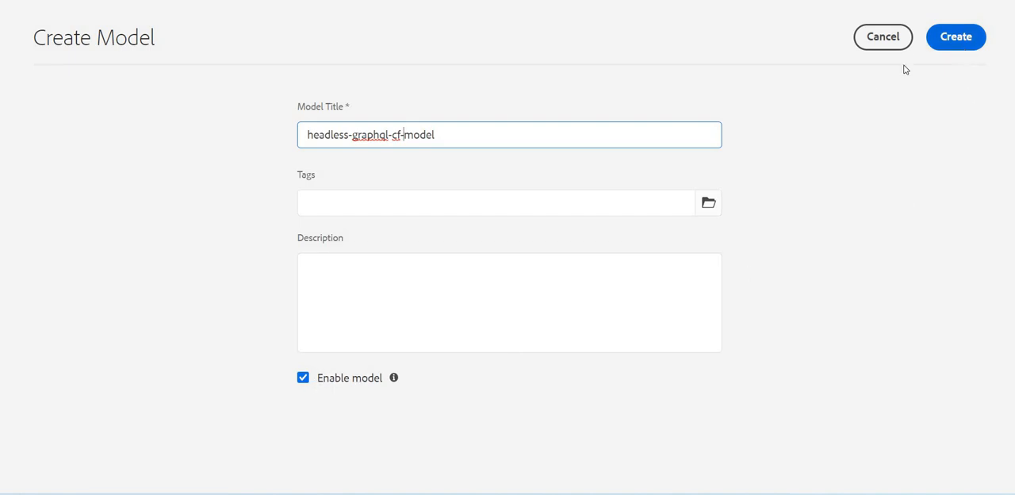
click(956, 36)
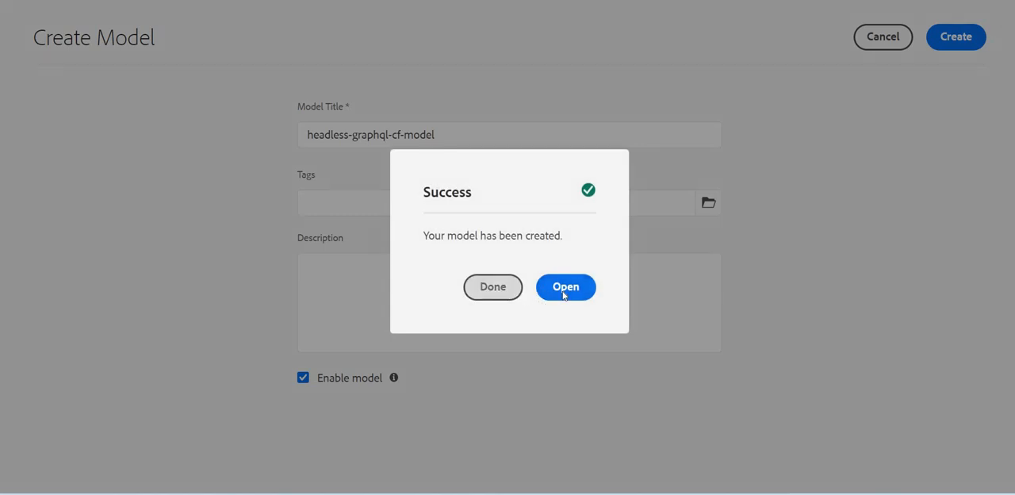
click(565, 287)
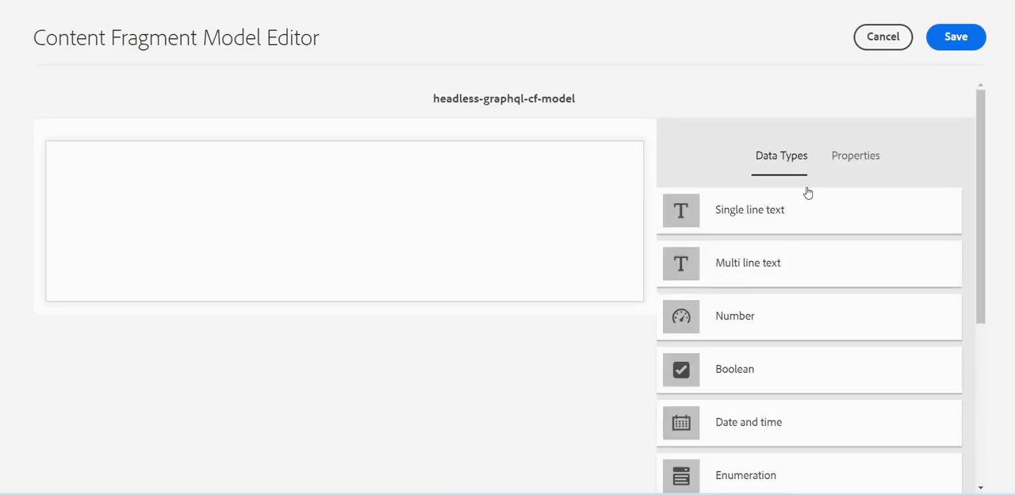
mouse_move(811, 229)
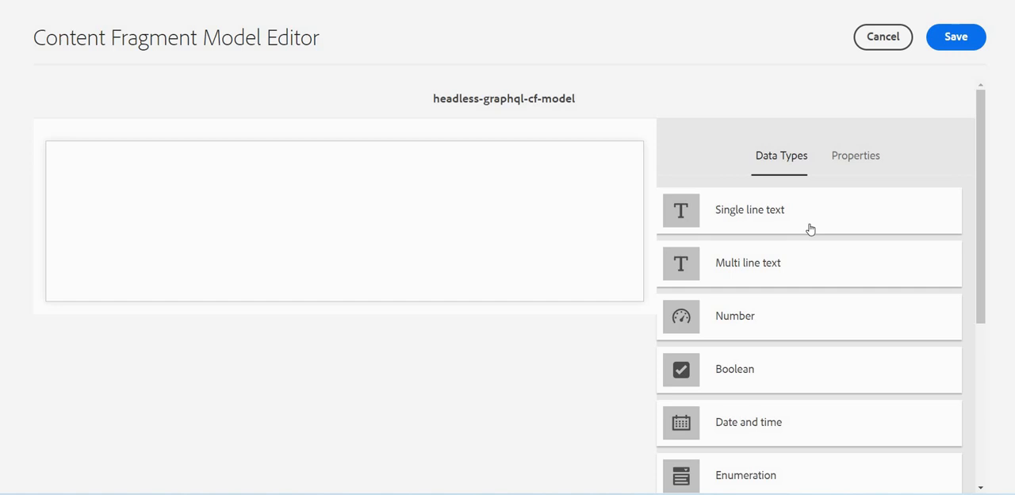
mouse_move(787, 215)
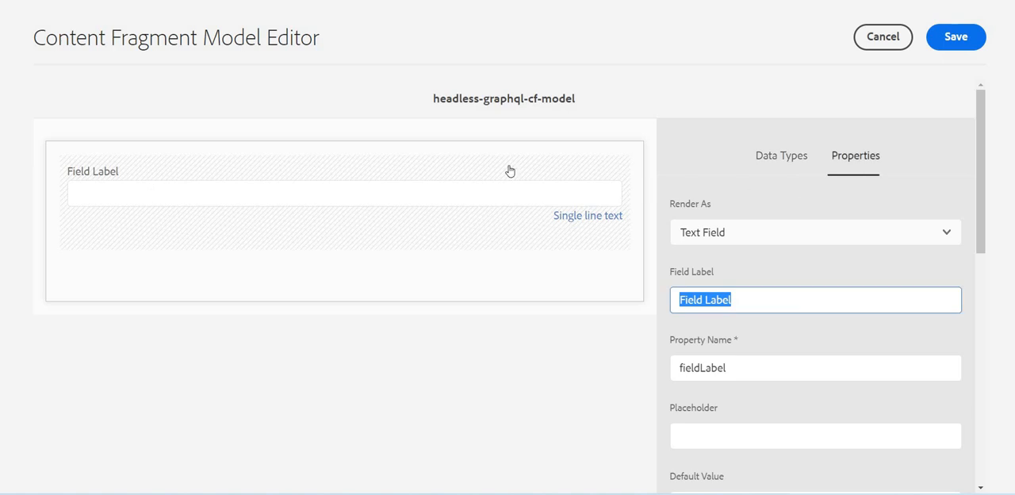
mouse_move(797, 171)
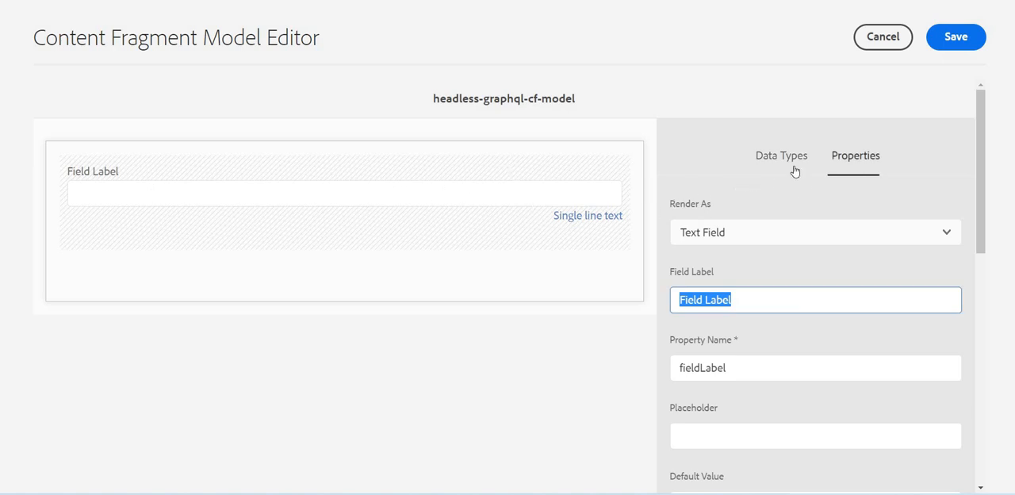
click(781, 155)
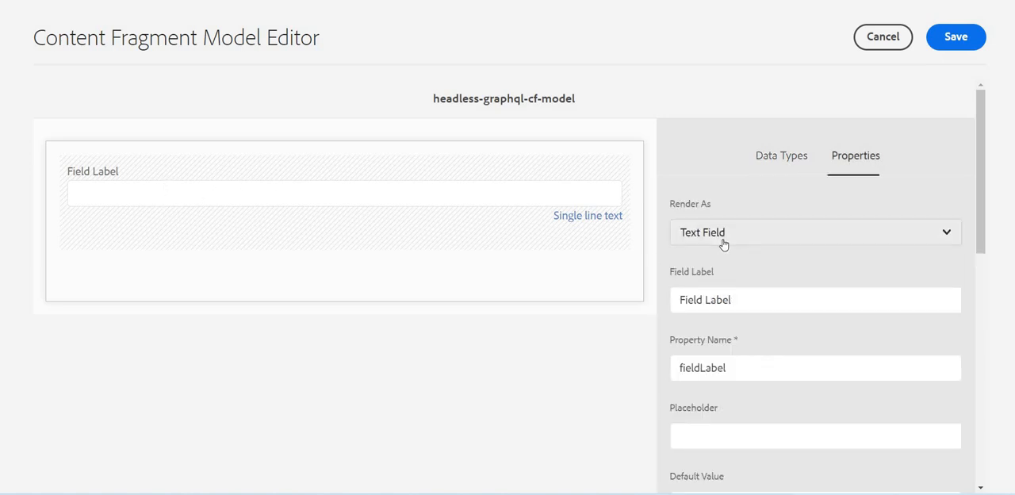
click(816, 231)
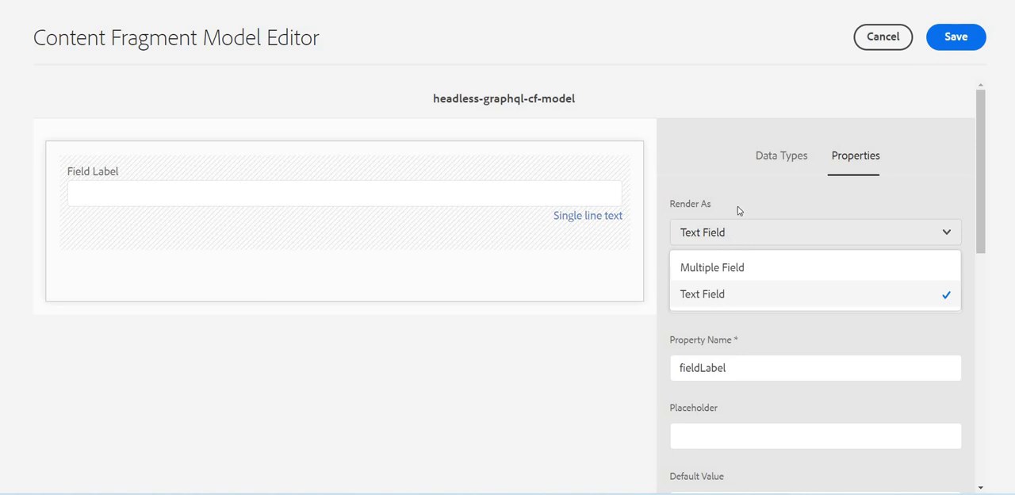
mouse_move(790, 214)
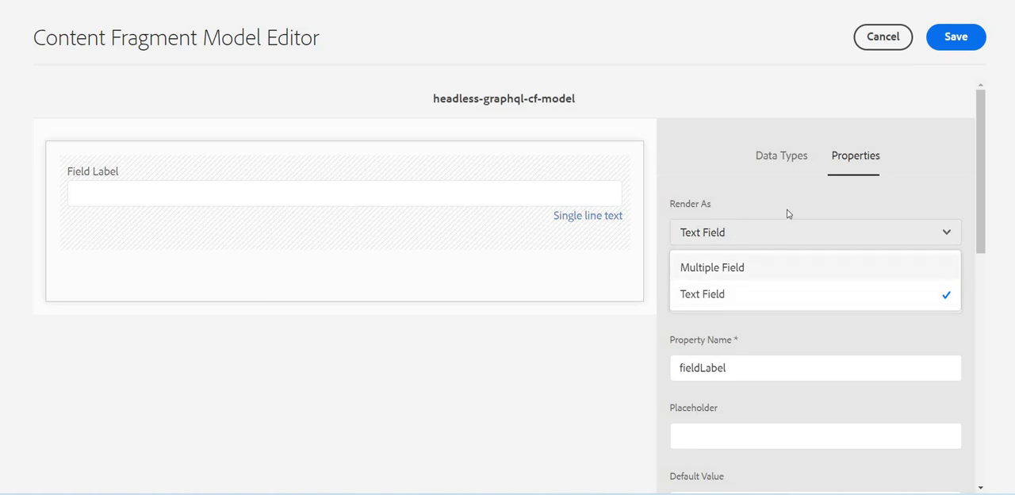
click(701, 294)
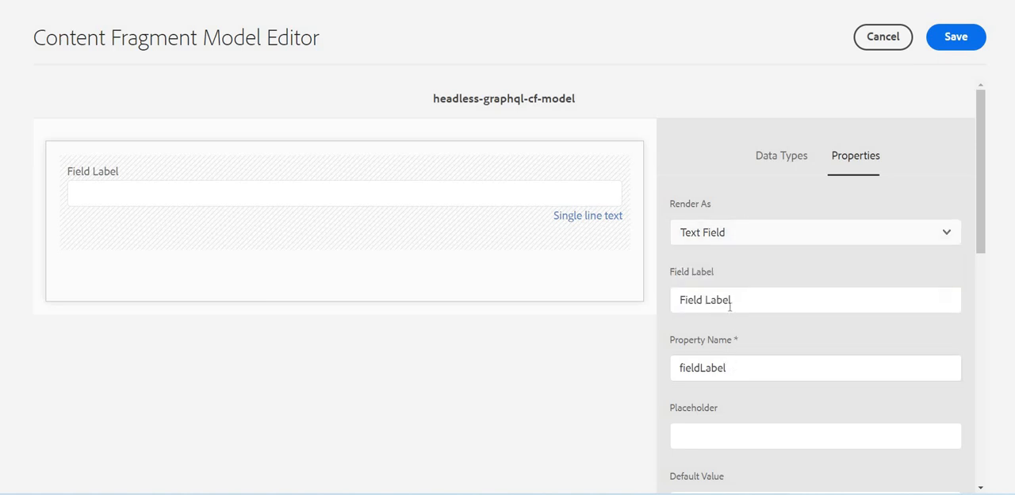
- Label the single-line text field Title with placeholder 'Put your title here'
triple_click(816, 300)
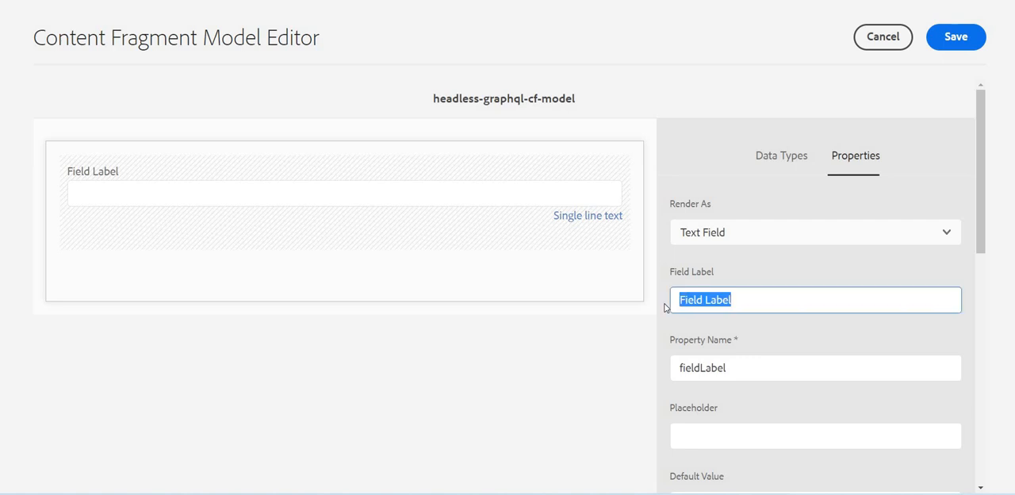
text(Title)
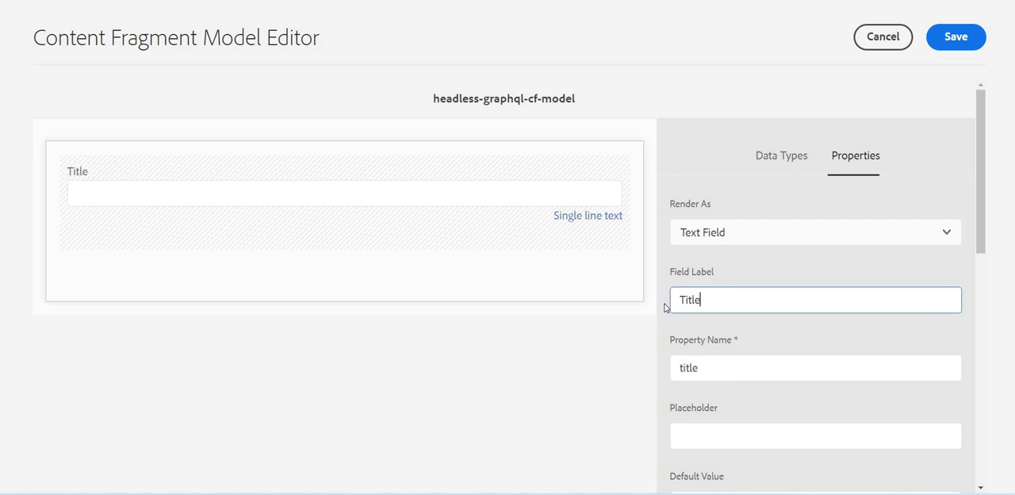
mouse_move(79, 178)
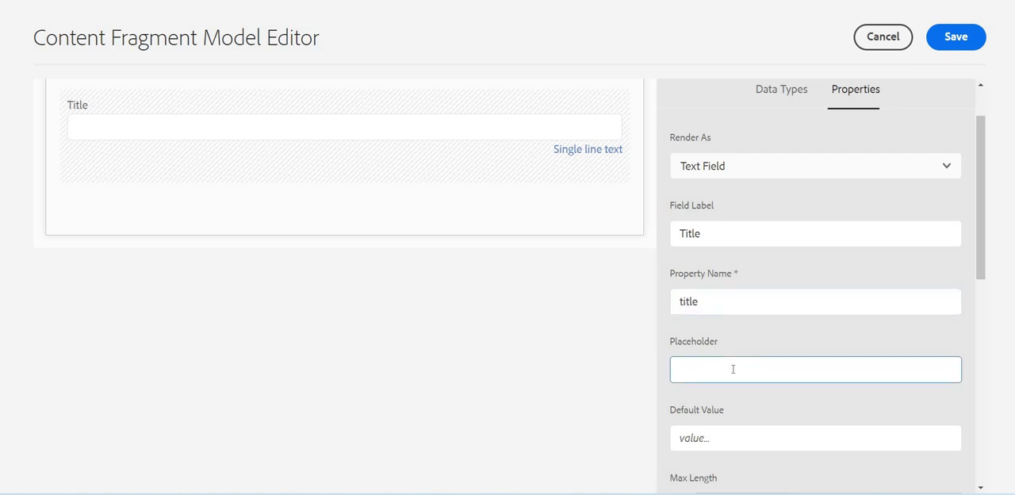
text(Put your title here)
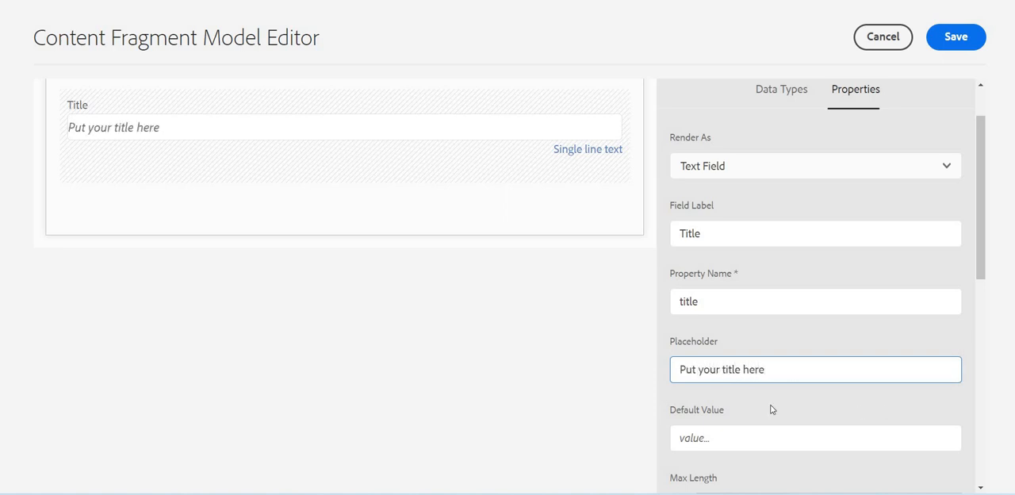
- Scroll the Title field's Properties panel down to the Required setting
scroll(down, 3)
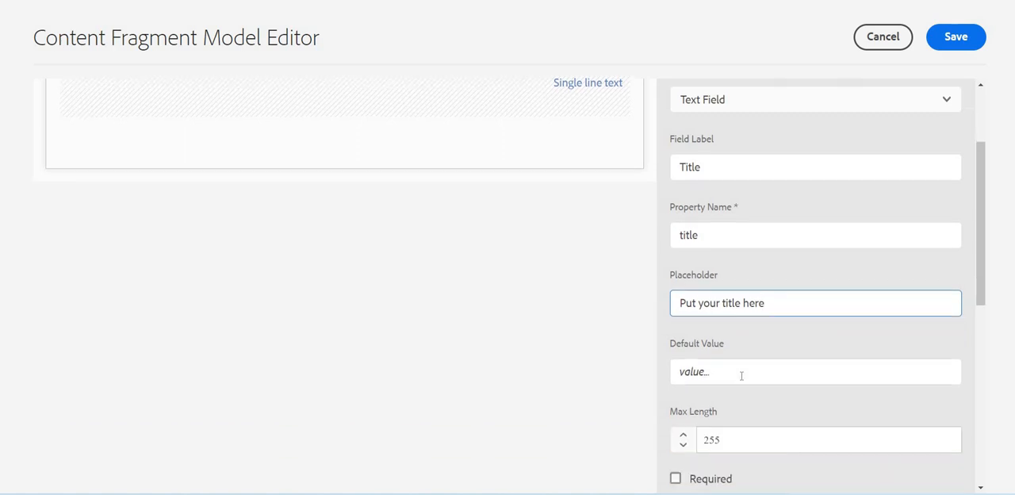
scroll(down, 3)
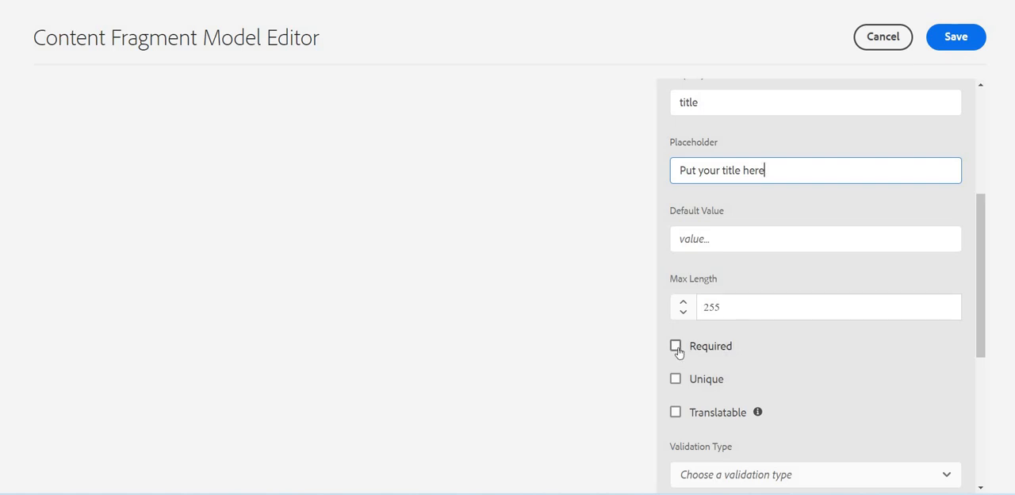
scroll(up, 3)
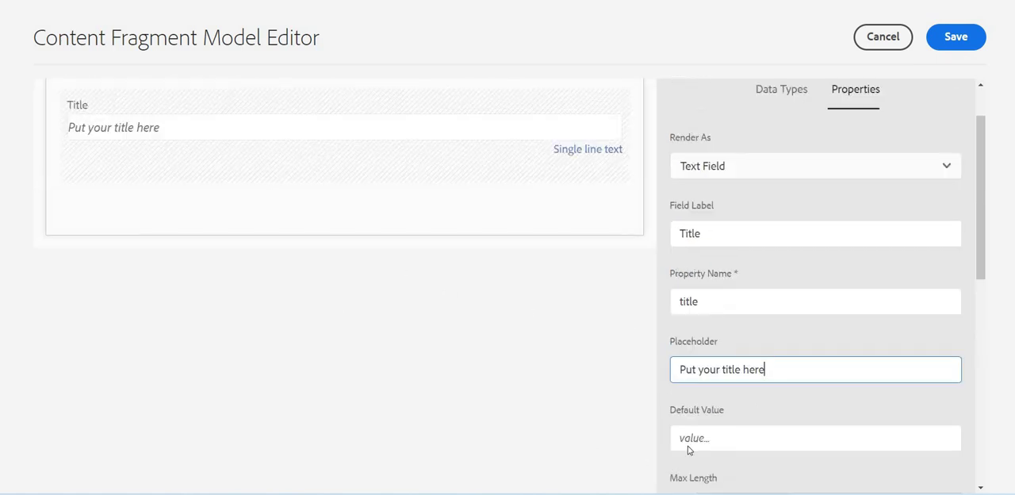
scroll(down, 3)
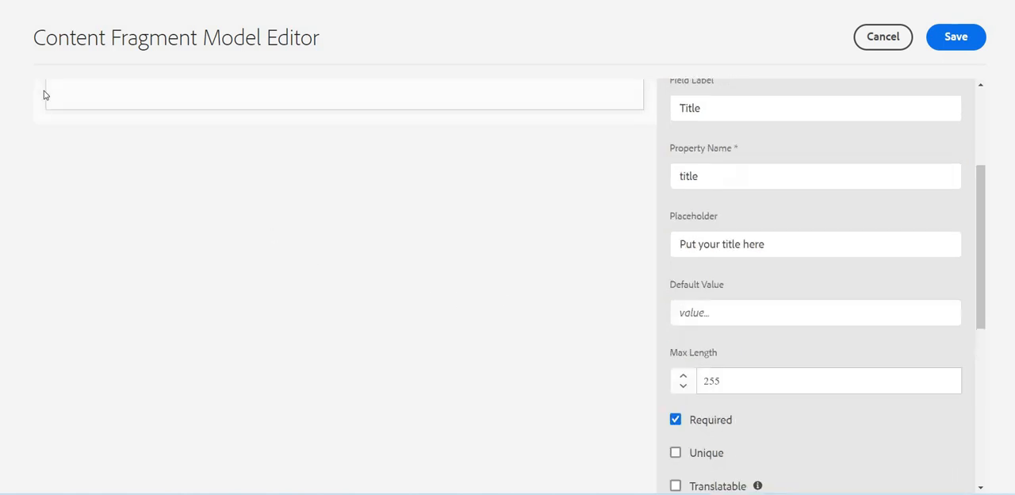
scroll(down, 3)
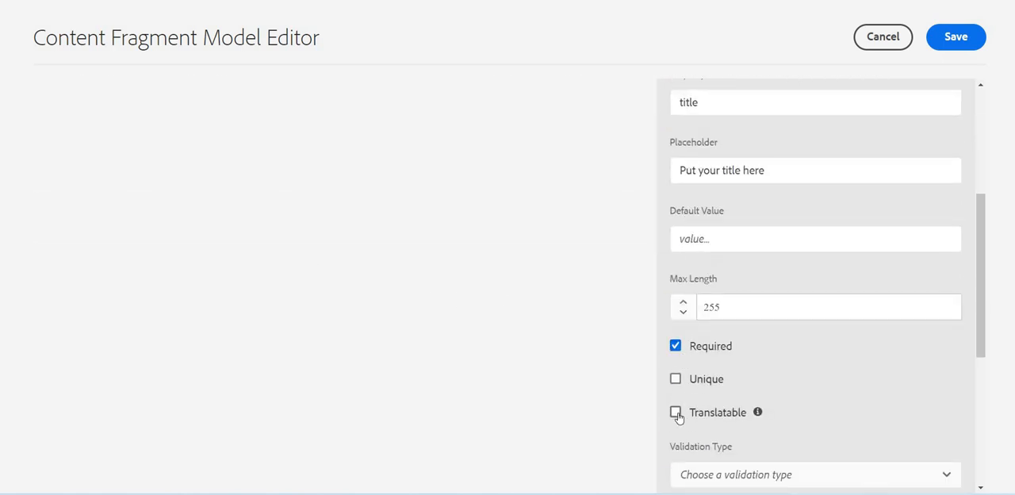
scroll(down, 3)
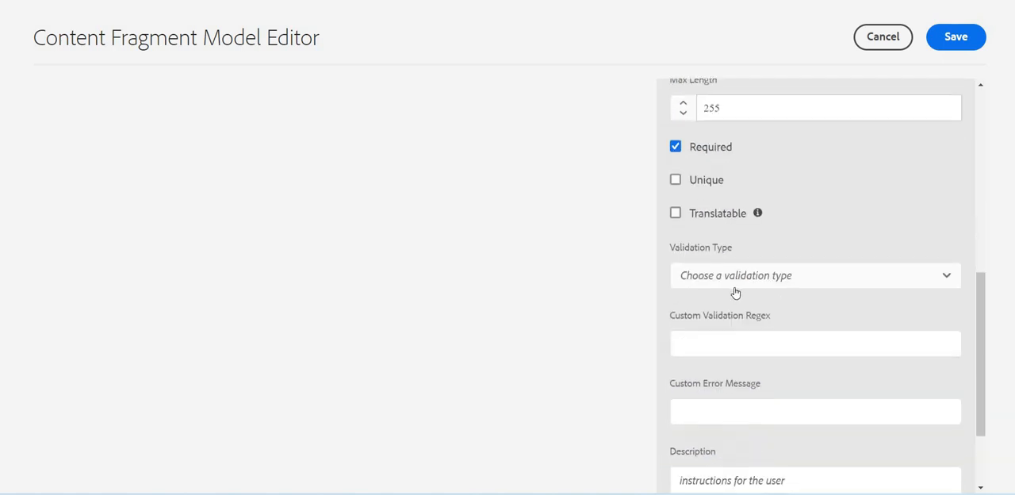
mouse_move(742, 282)
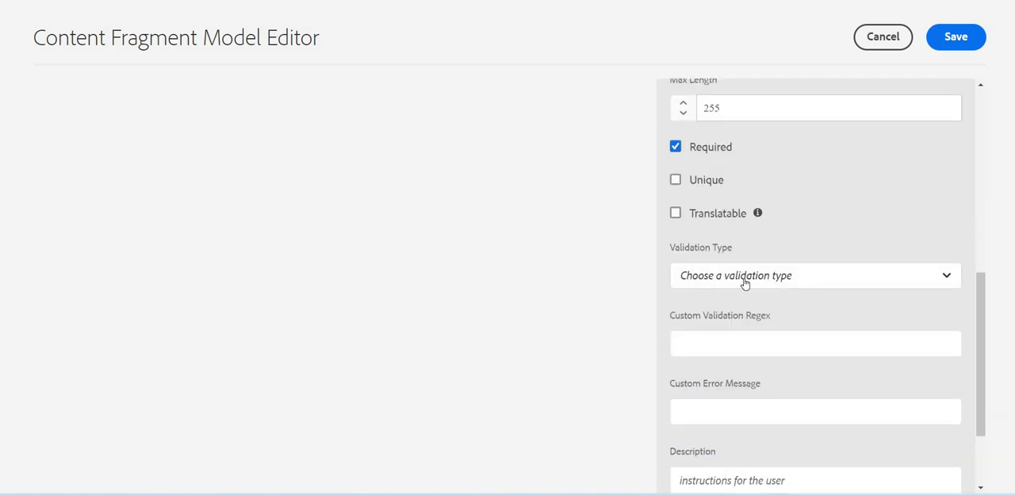
- Try E-Mail and Custom validation on Title, then leave validation type as None
click(815, 276)
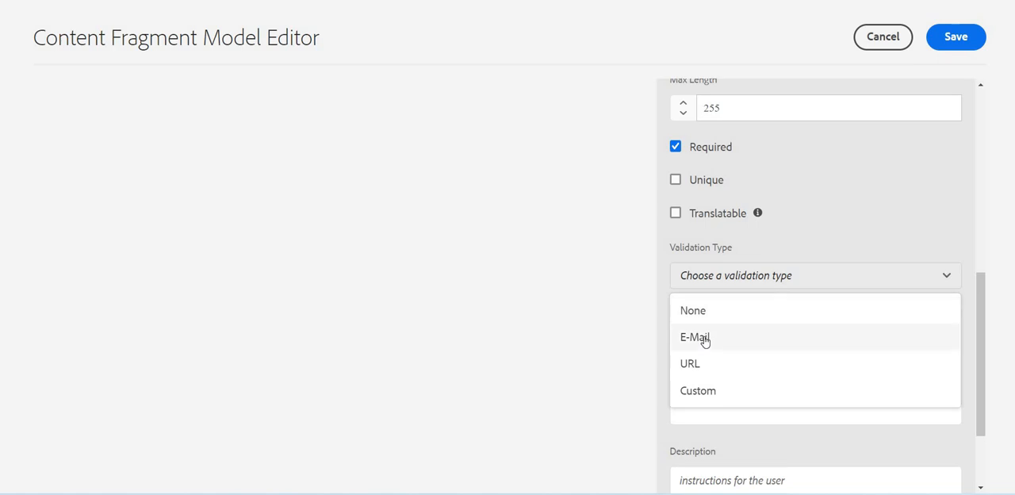
click(695, 336)
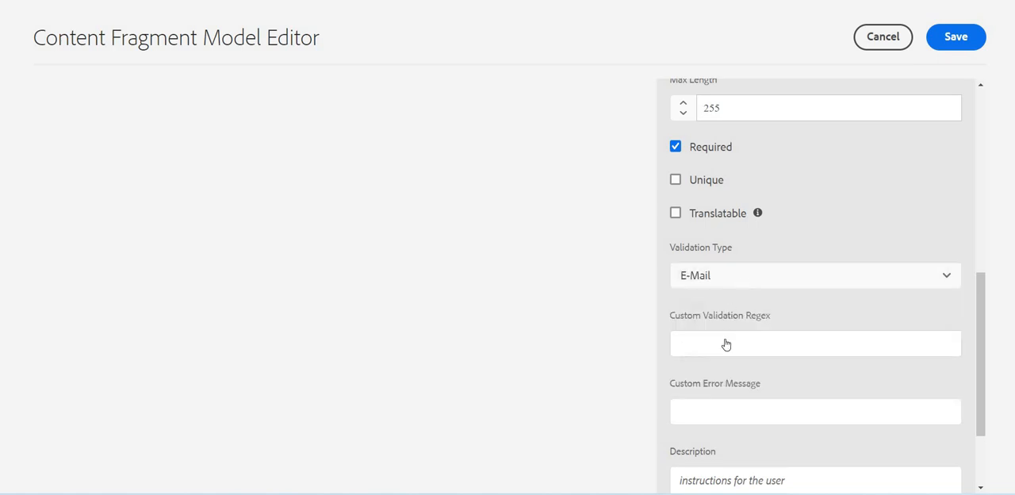
click(816, 276)
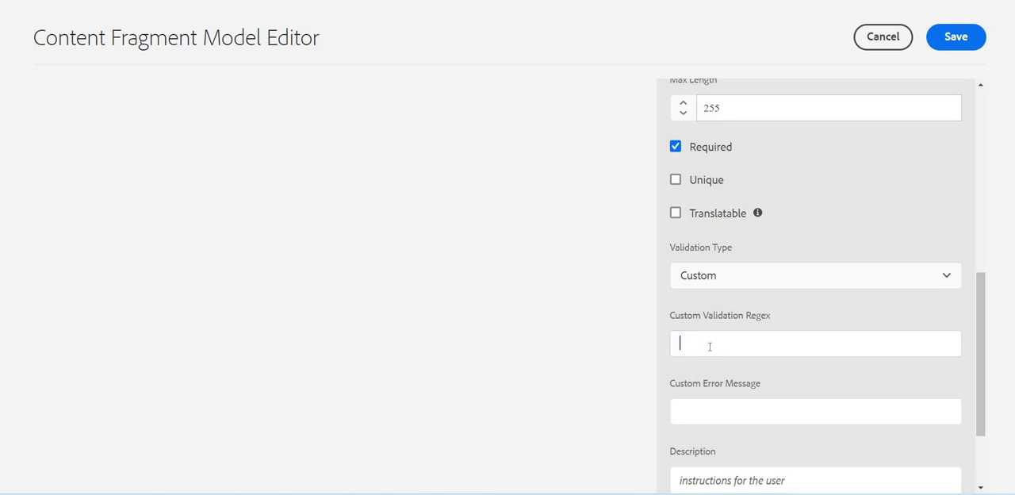
scroll(down, 3)
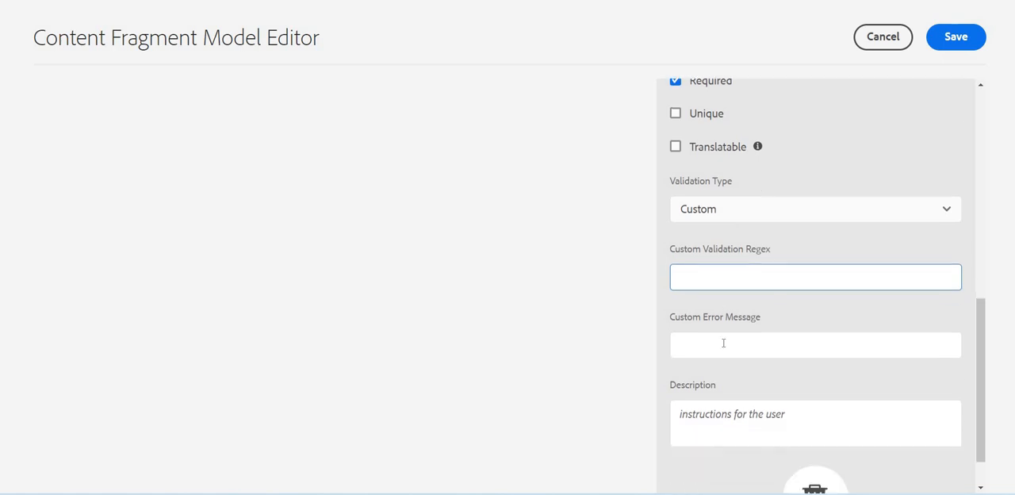
click(815, 345)
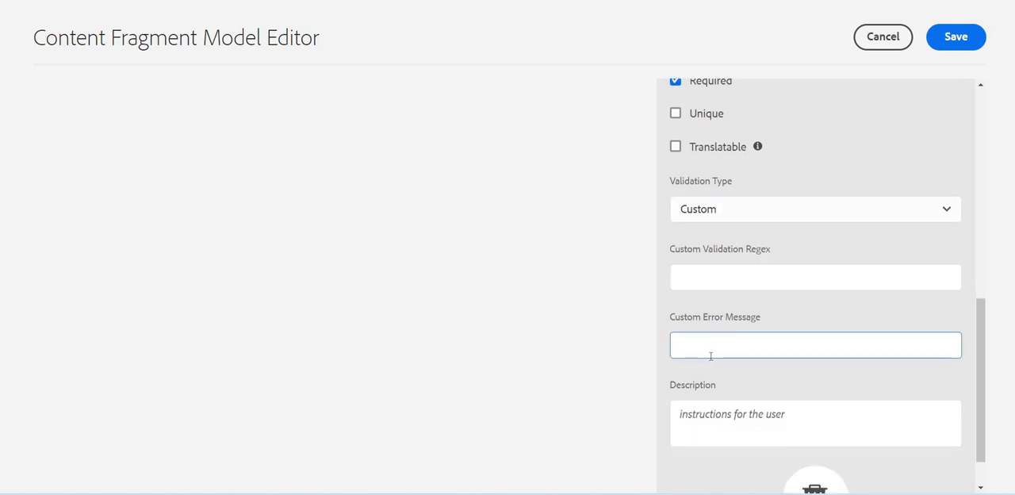
mouse_move(810, 307)
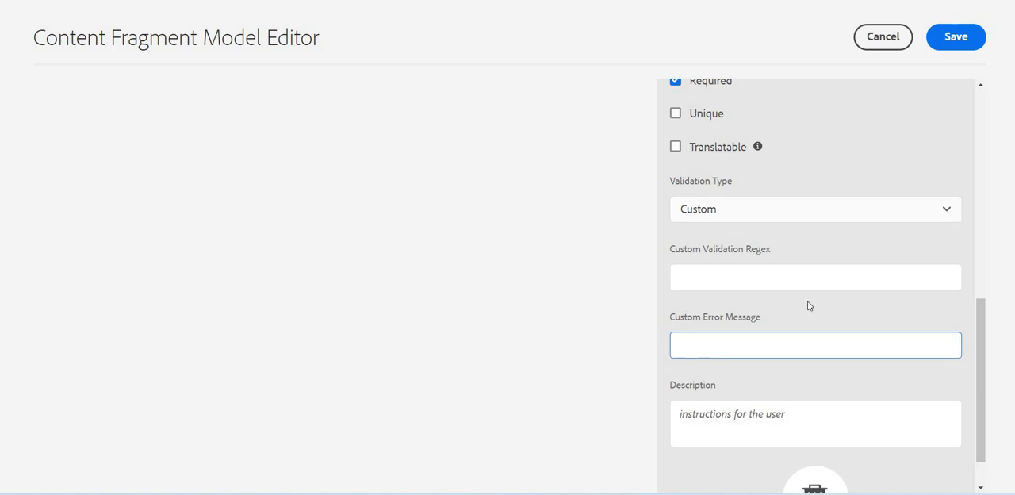
click(815, 209)
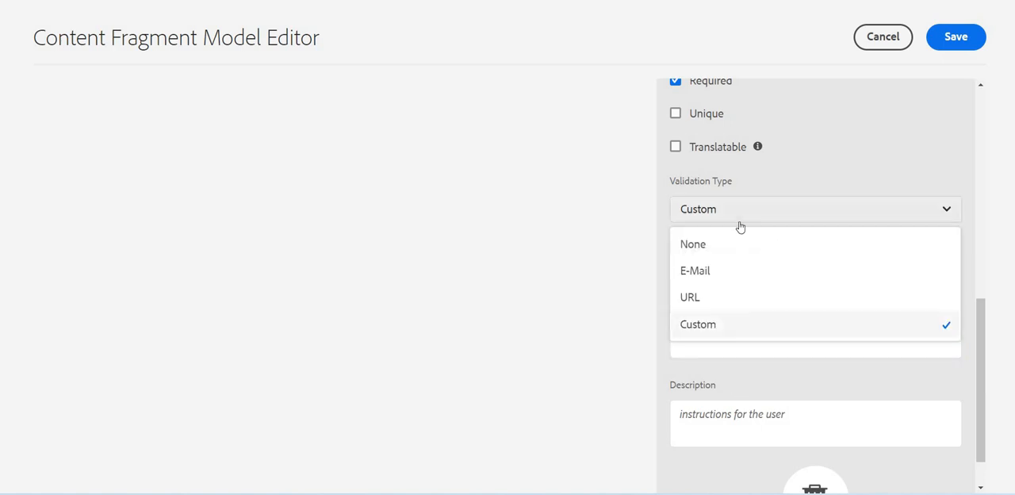
click(693, 244)
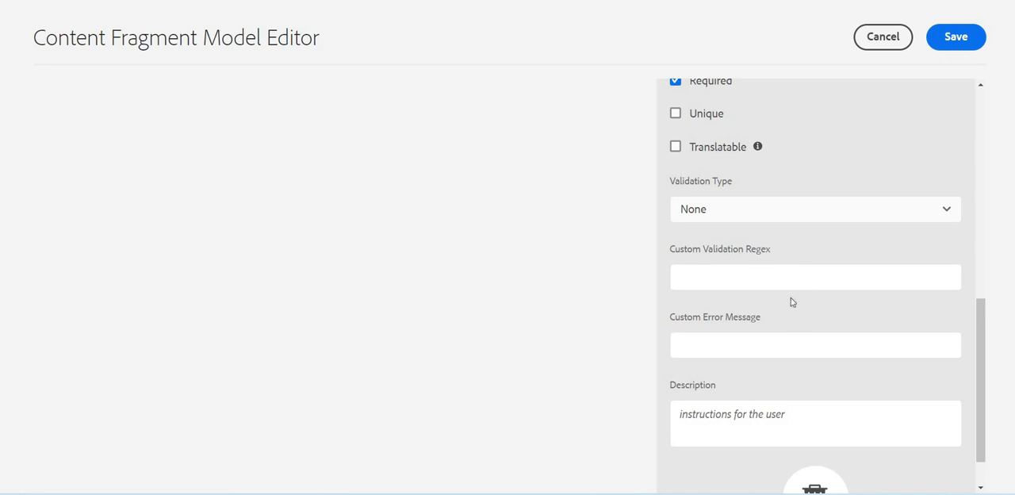
scroll(down, 3)
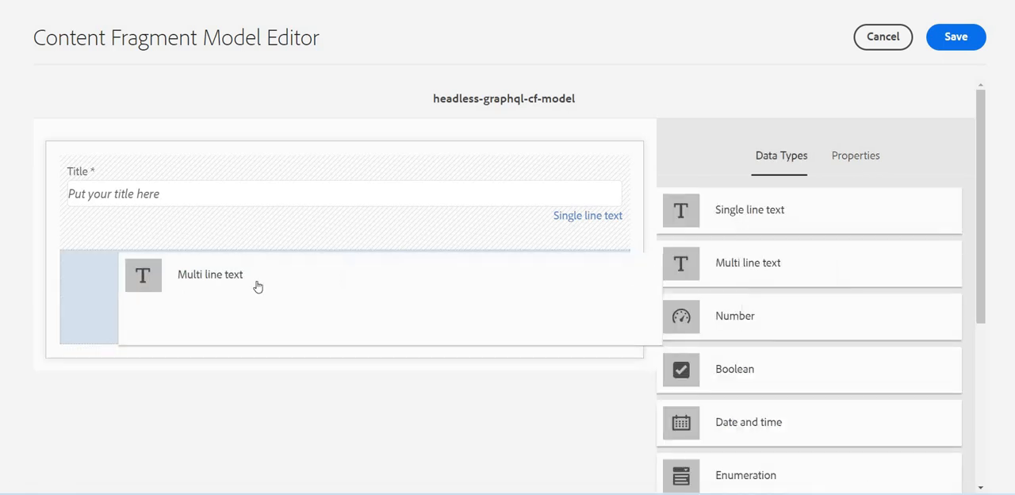
- Add a Multi line text field below Title, kept rendered as a text area
click(210, 275)
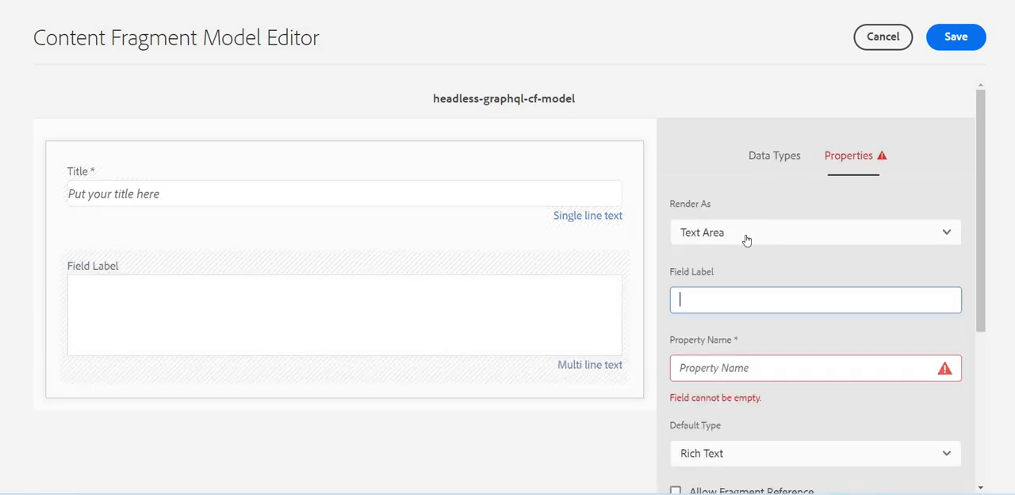
click(815, 232)
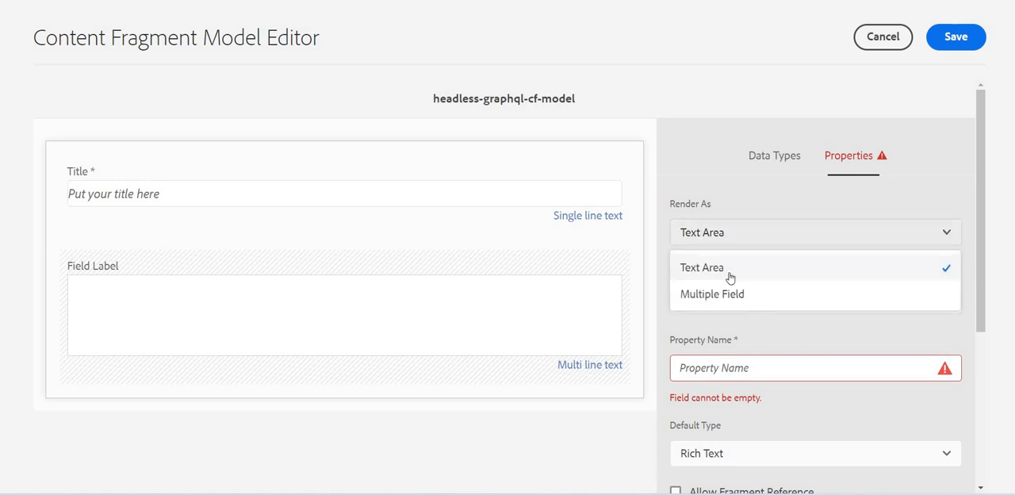
click(702, 267)
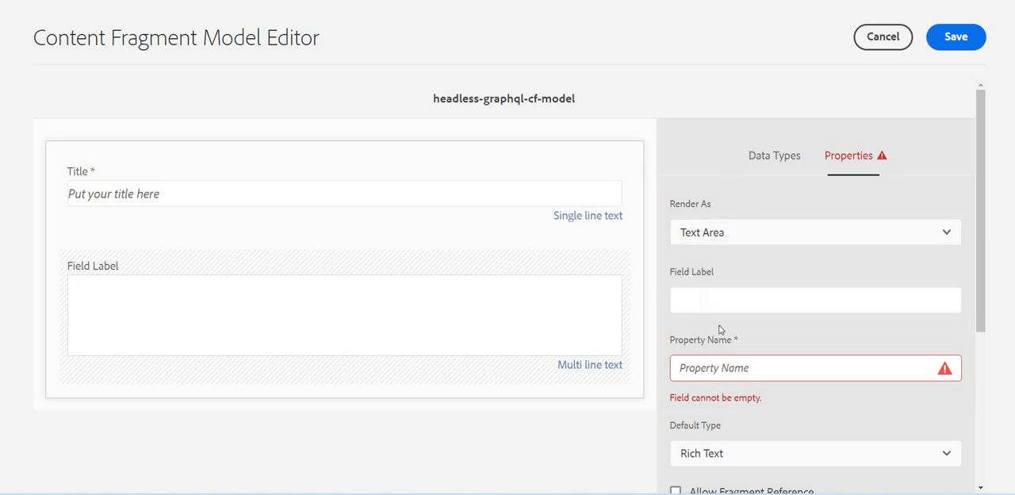
mouse_move(346, 205)
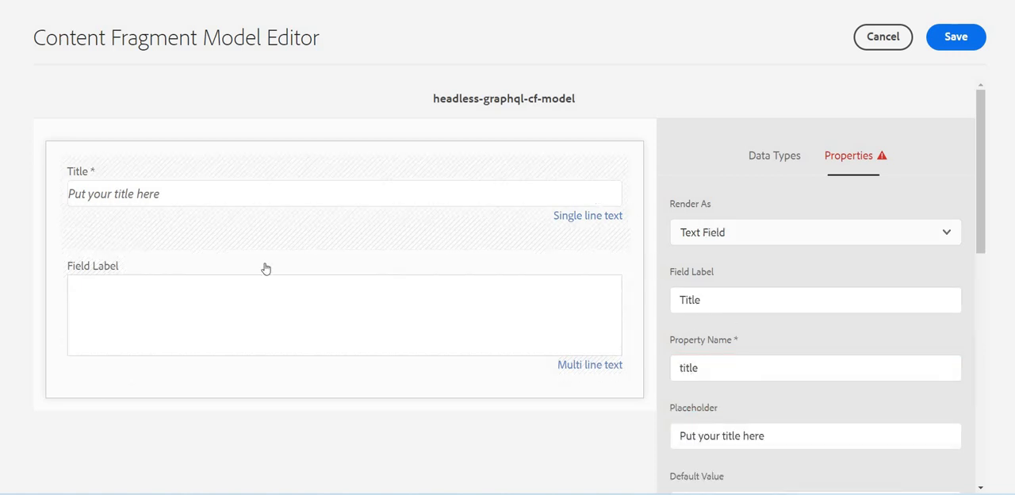
click(814, 232)
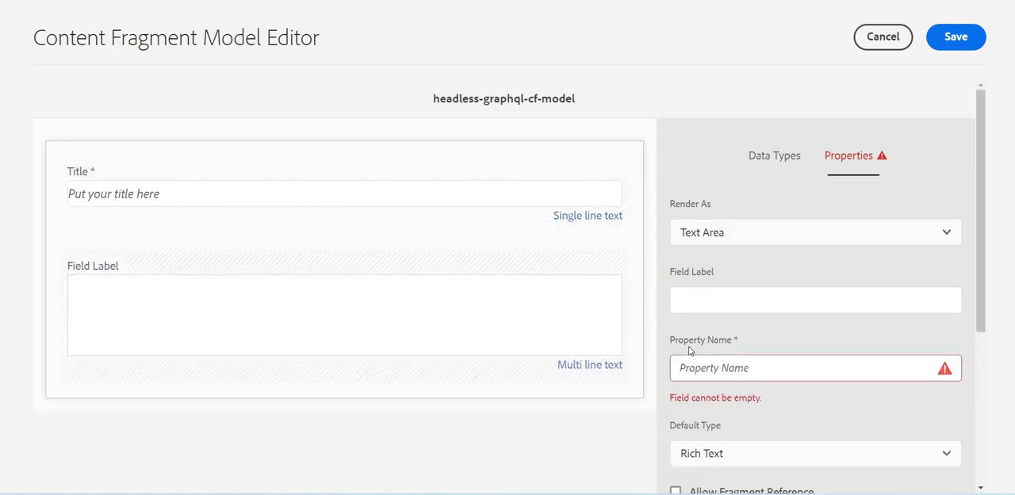
- Label the multi-line field Address, giving property name address
click(815, 300)
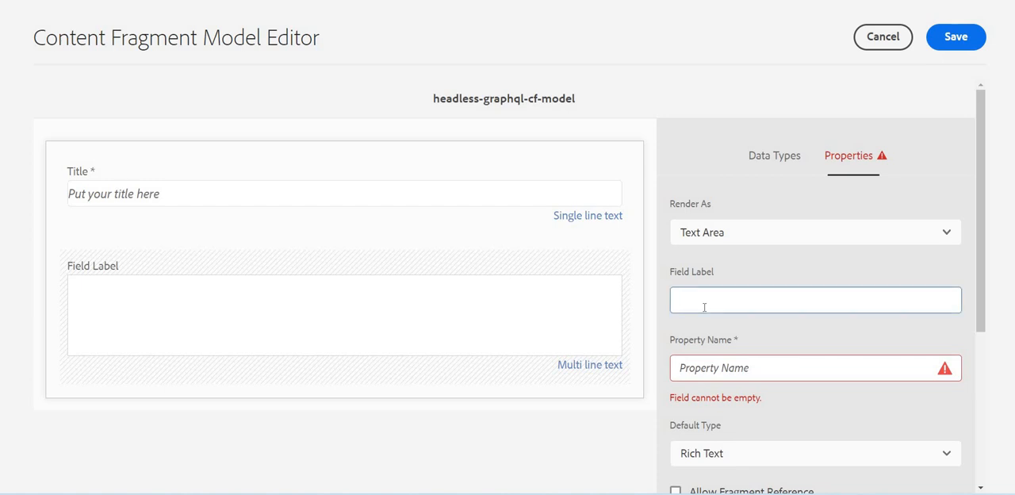
text(Addrees)
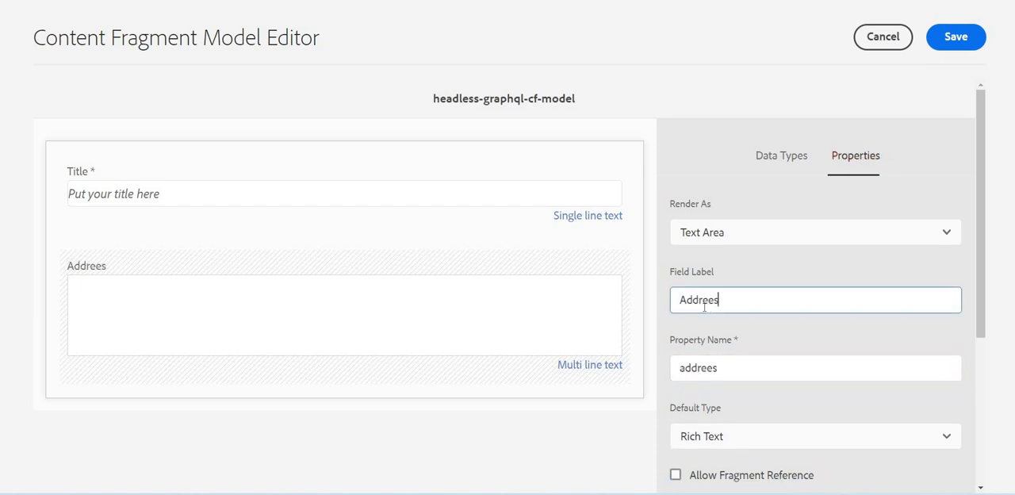
key(BackSpace)
text(s)
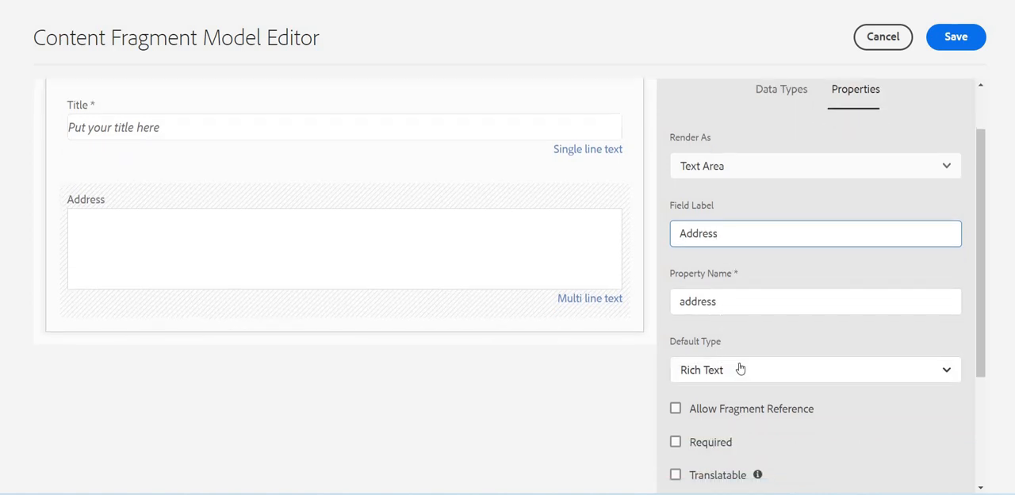
click(815, 370)
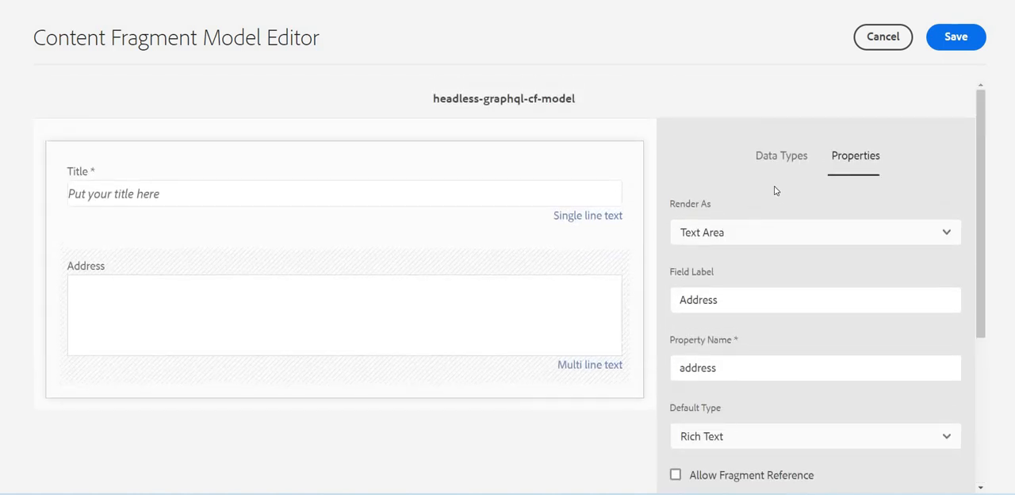
- Add a Number field labelled Marks obtained, property name marksObtained, below Address
click(781, 155)
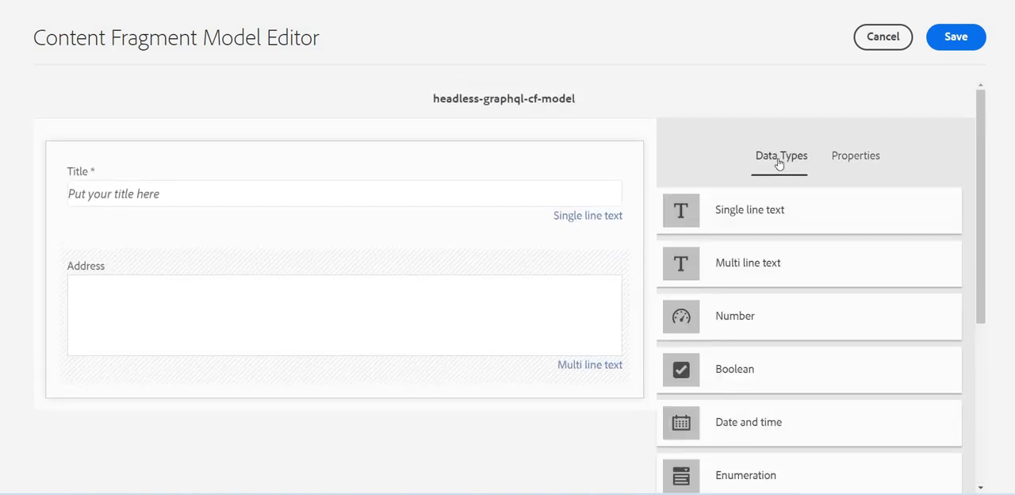
mouse_move(745, 321)
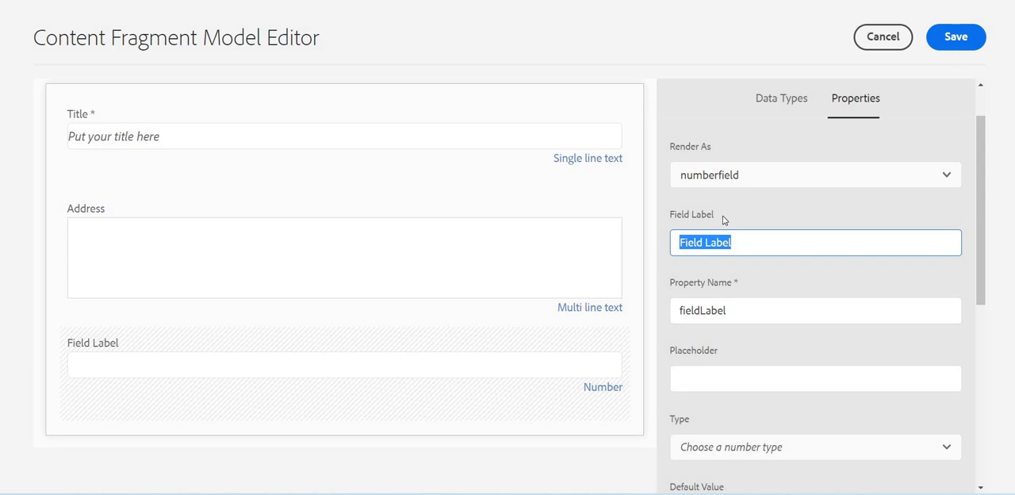
mouse_move(741, 238)
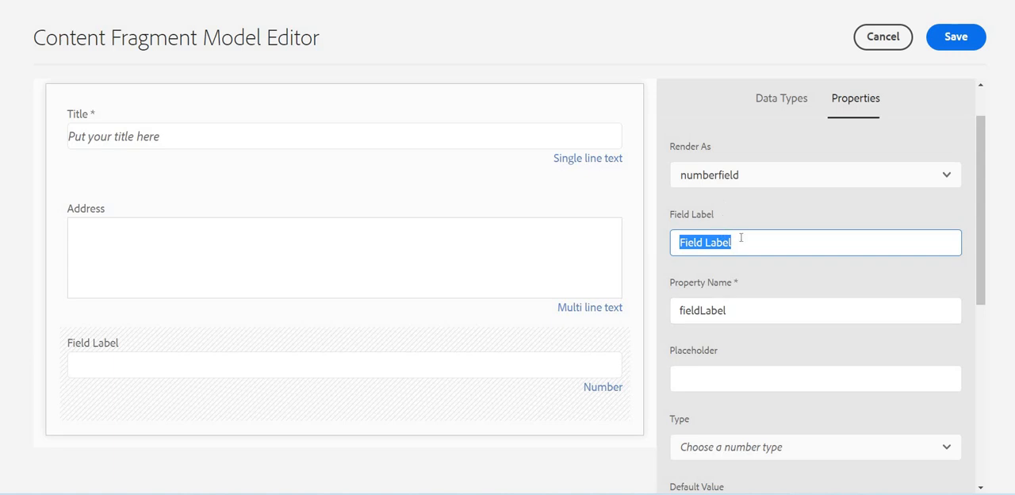
mouse_move(720, 282)
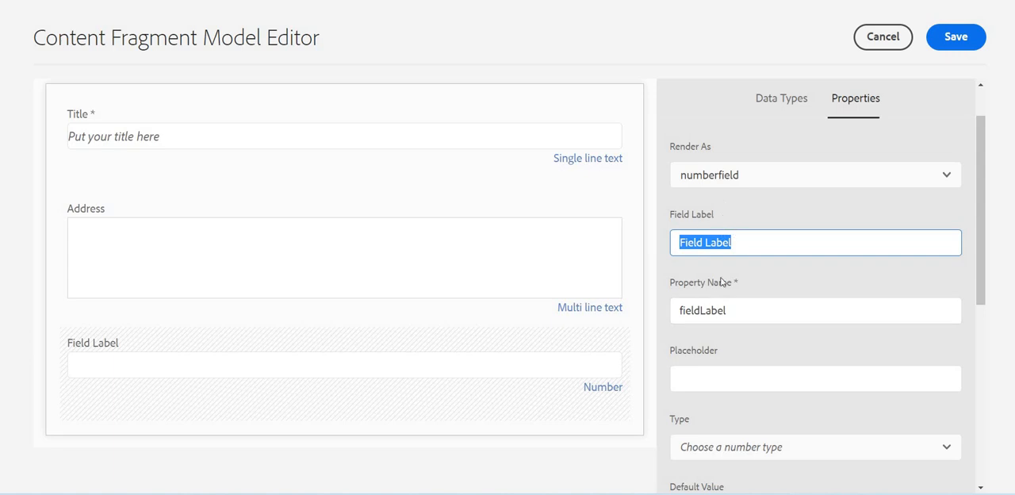
mouse_move(723, 276)
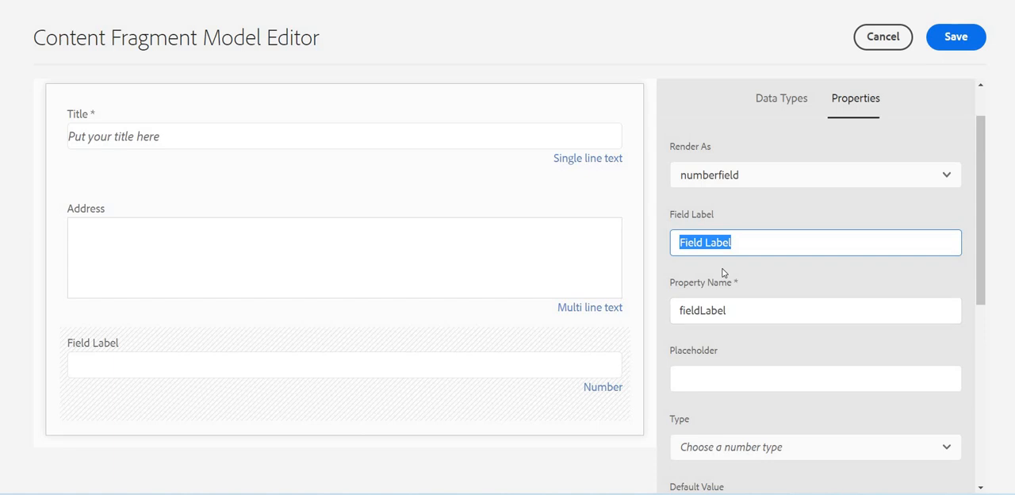
text(Some numb)
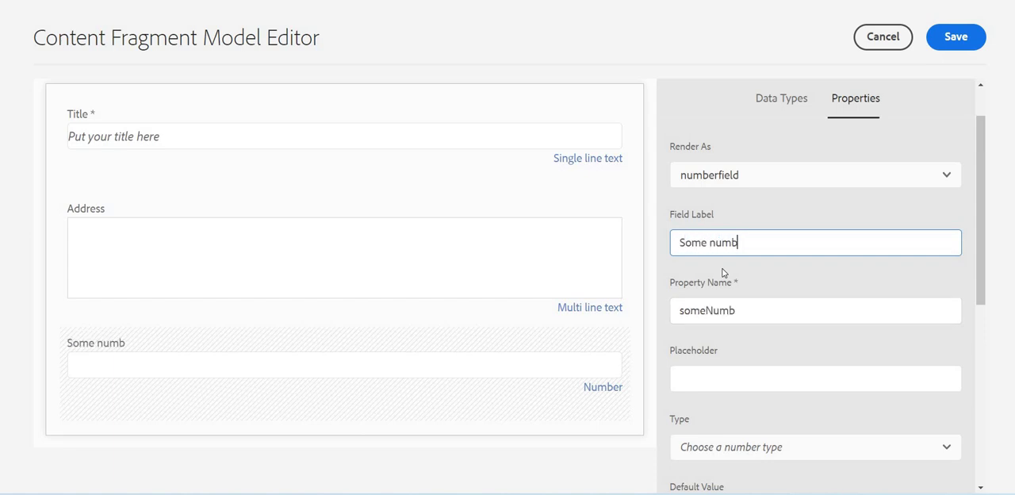
text(er)
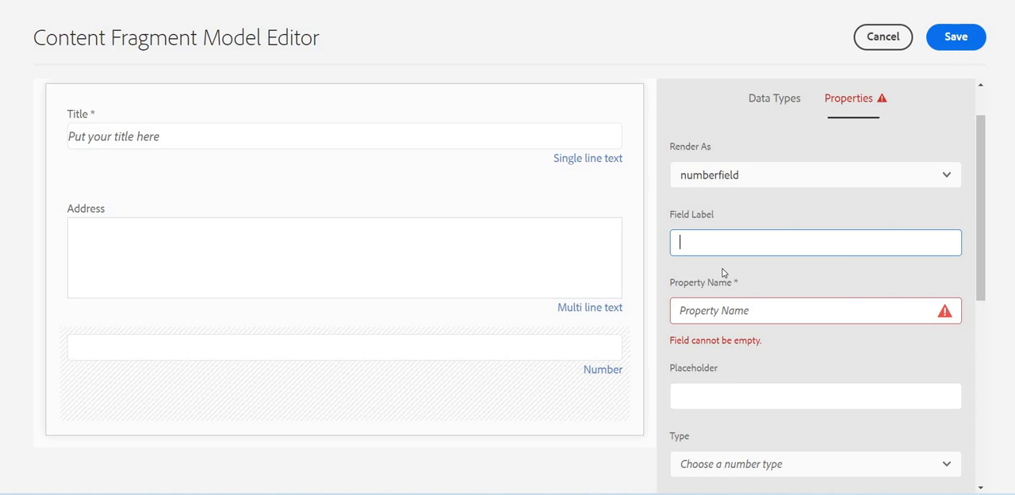
text(Marks ob)
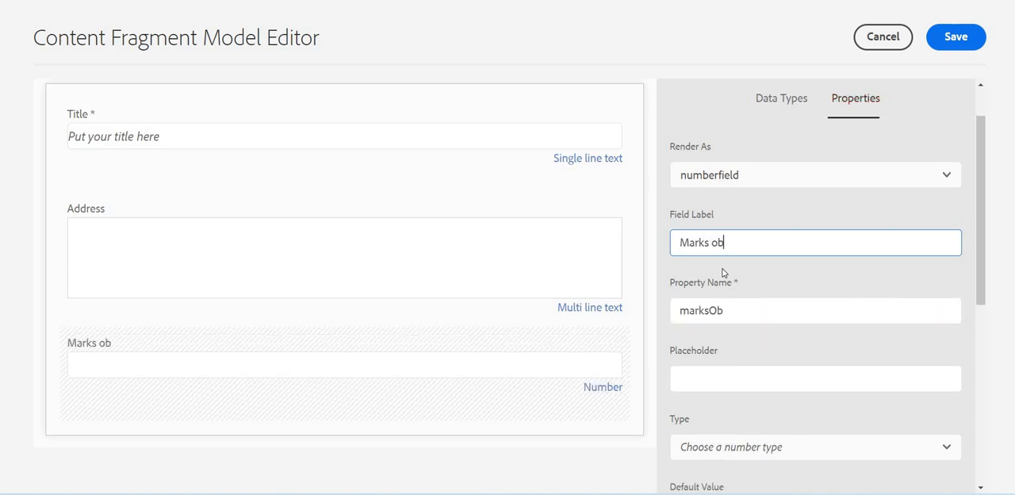
text(y)
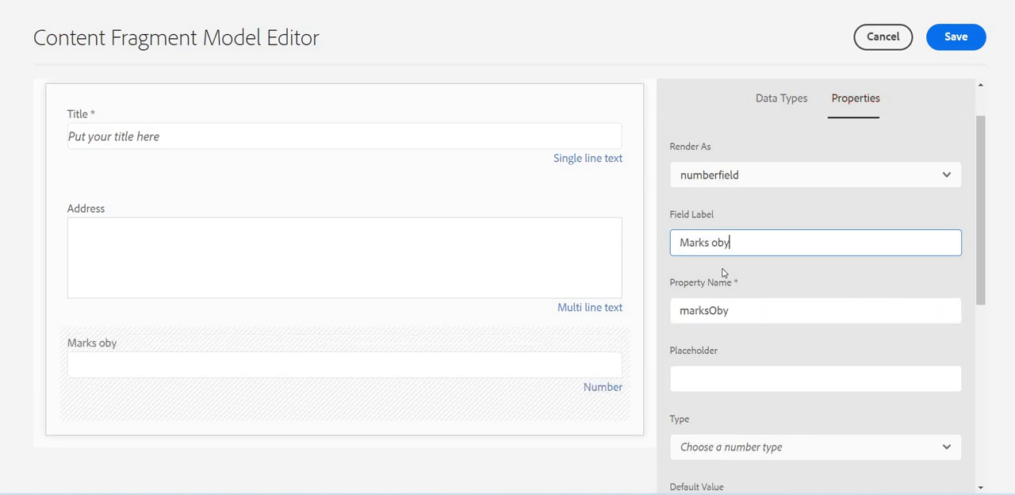
text(tained)
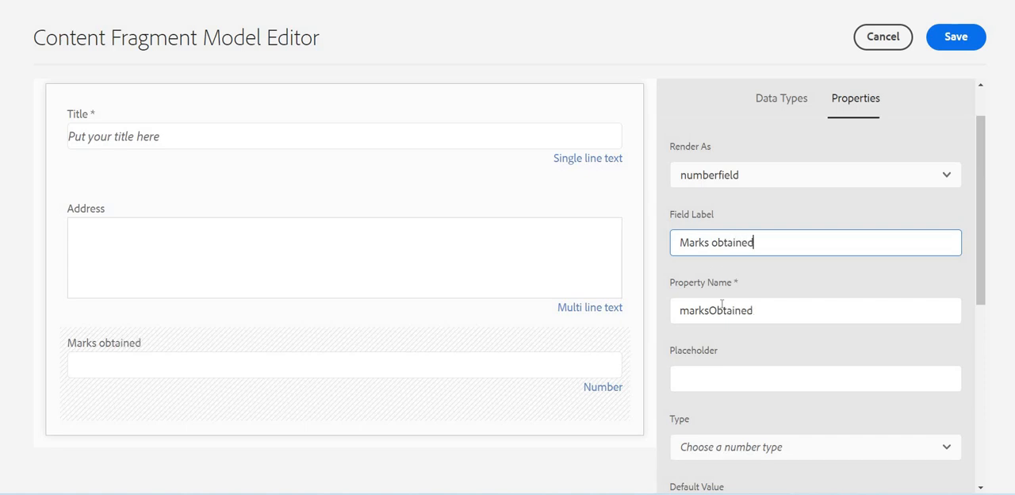
scroll(down, 3)
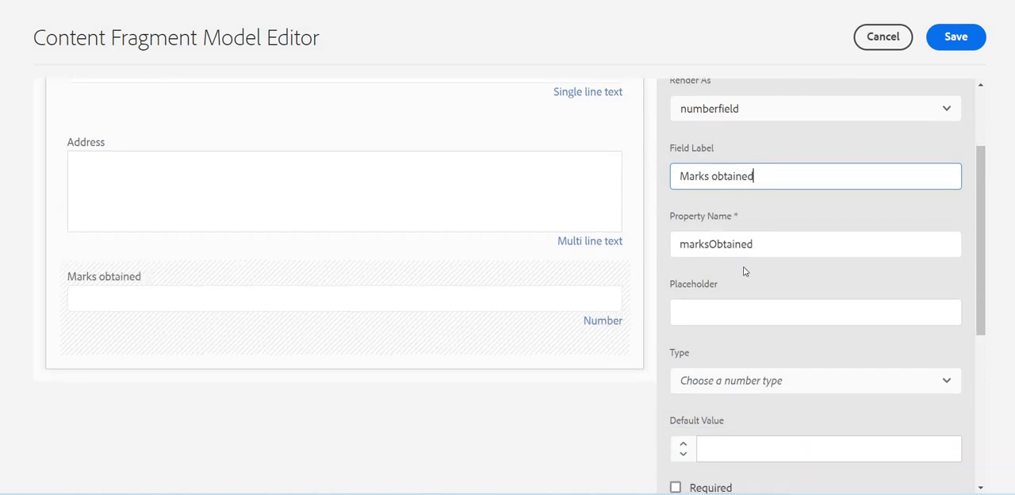
scroll(up, 3)
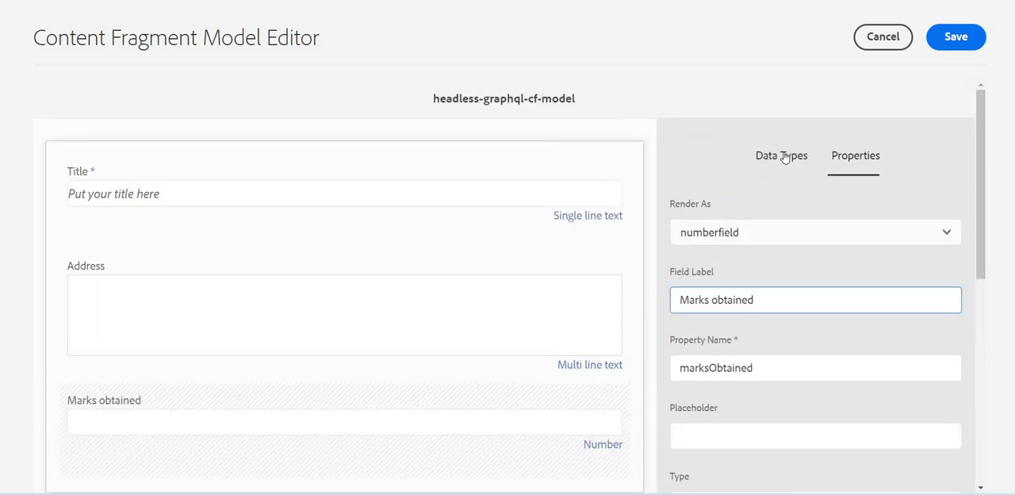
- Review the Marks obtained field's render options, leaving them unchanged
click(780, 155)
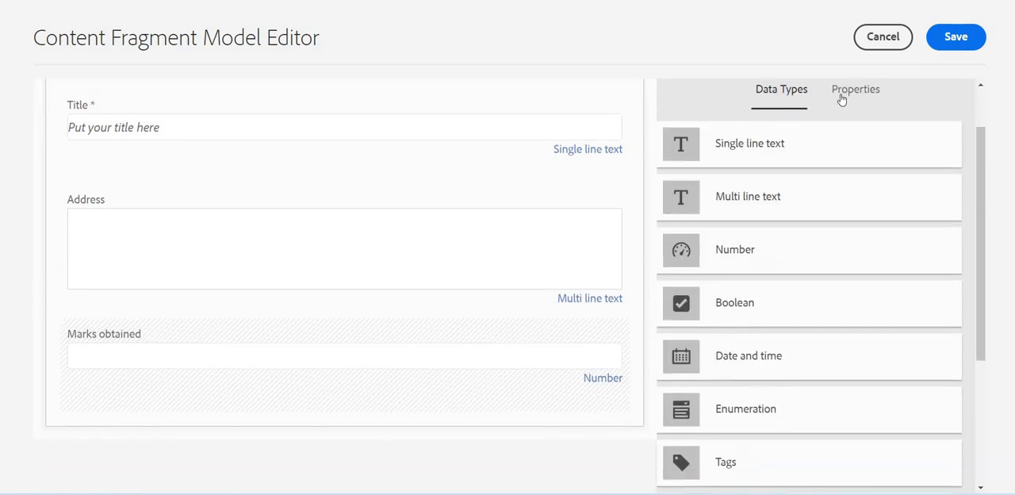
click(855, 89)
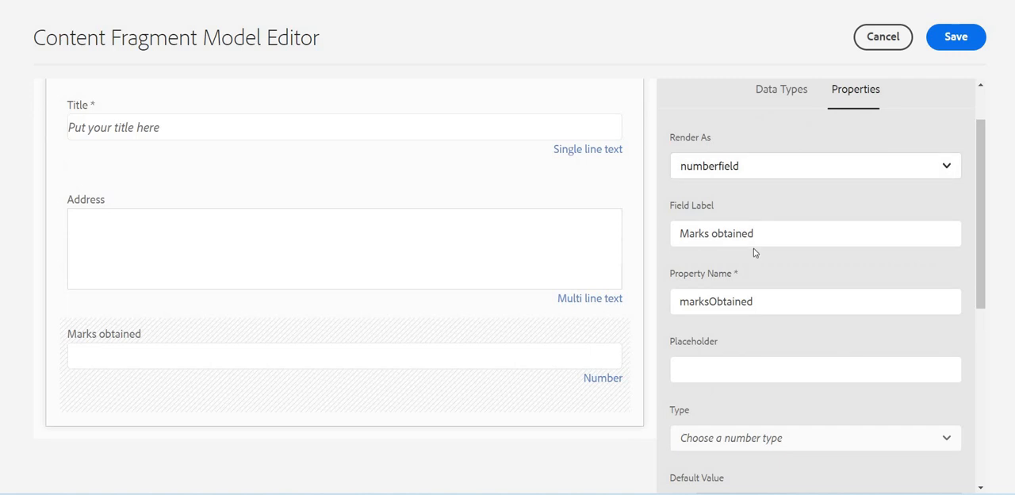
click(816, 165)
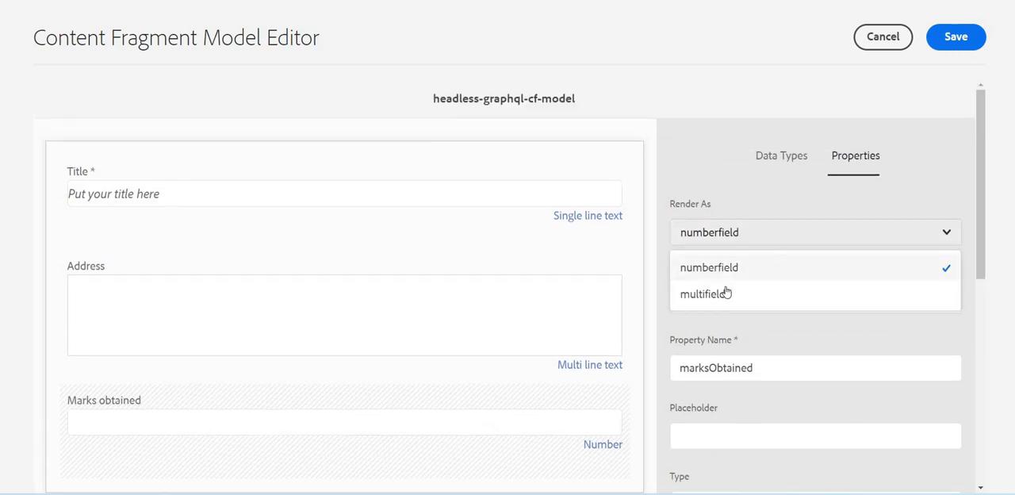
mouse_move(289, 226)
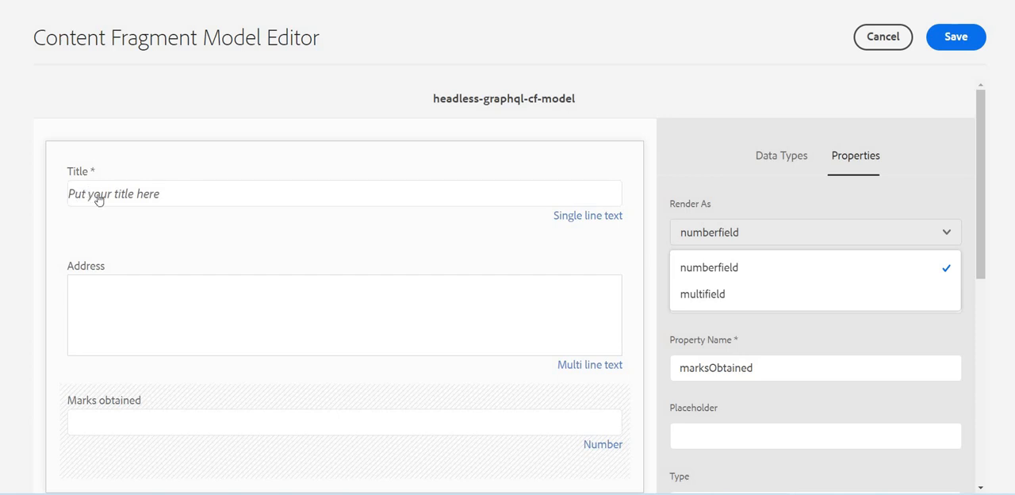
mouse_move(492, 354)
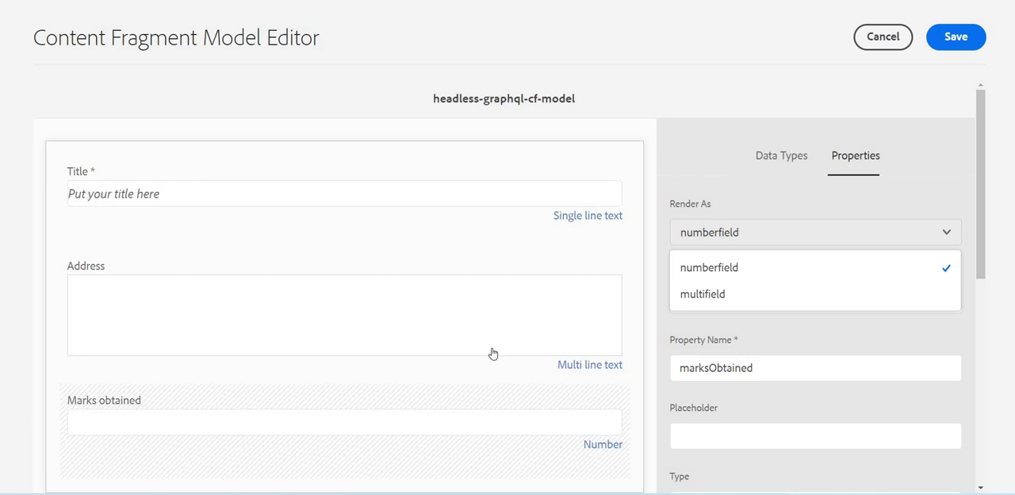
click(707, 266)
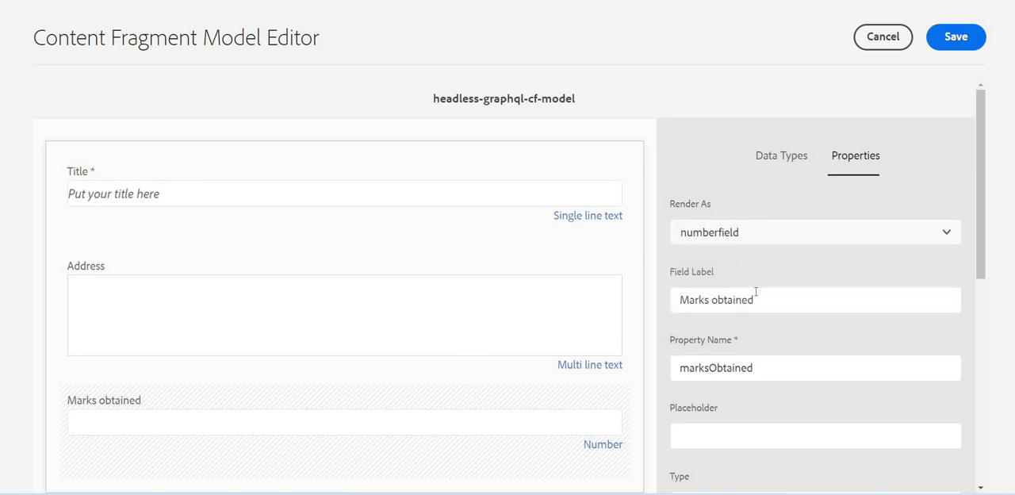
scroll(down, 3)
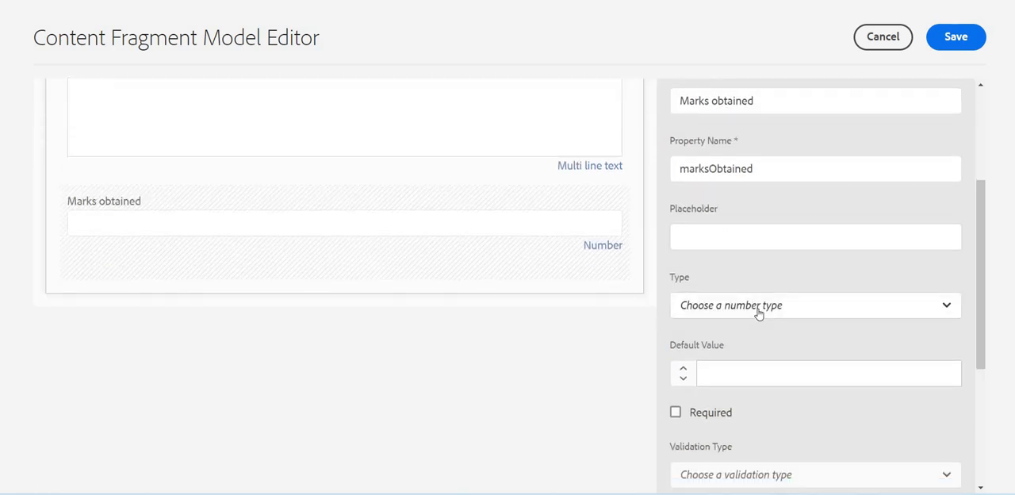
- Set the Marks obtained number type to Integer after trying Fraction
click(815, 304)
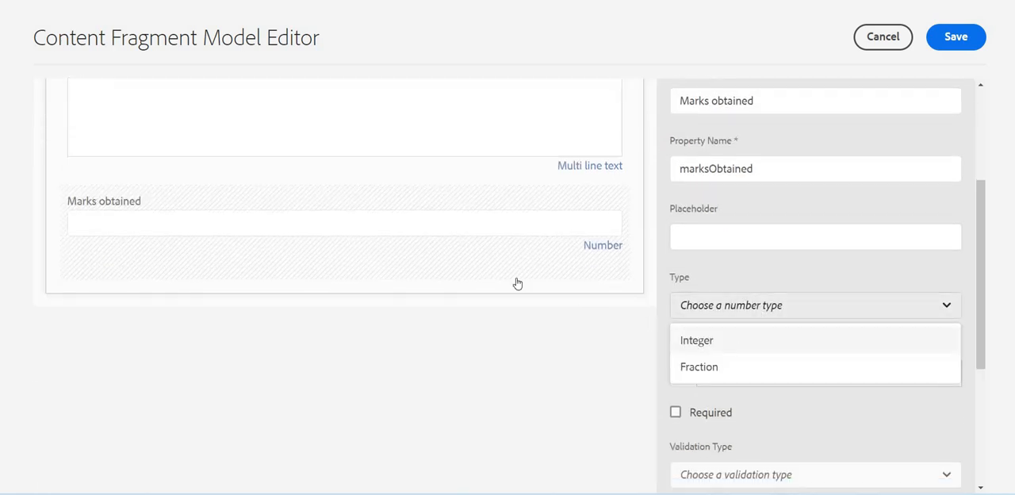
mouse_move(722, 339)
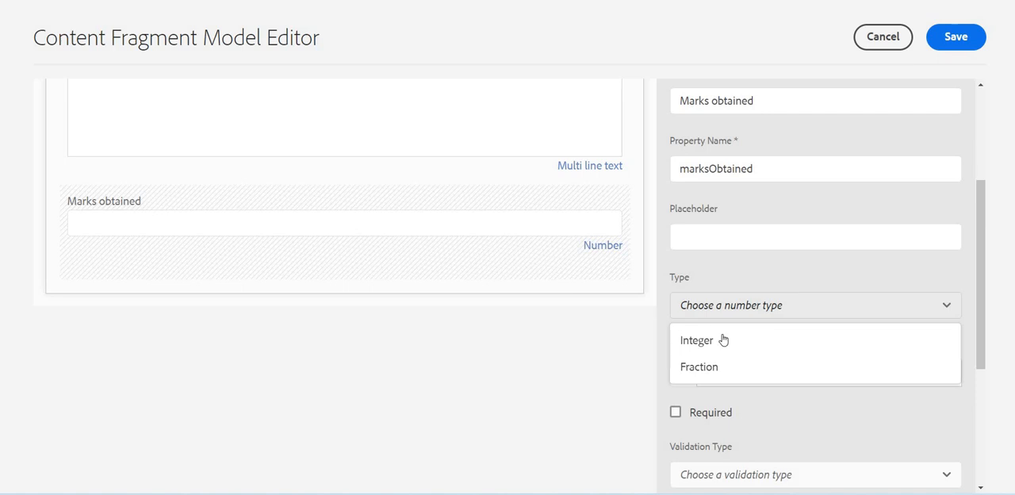
mouse_move(150, 223)
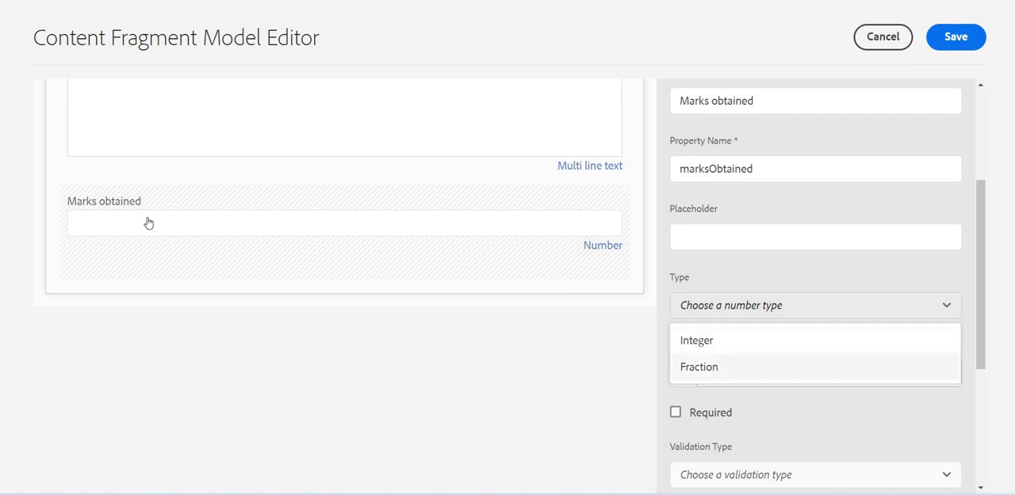
mouse_move(730, 374)
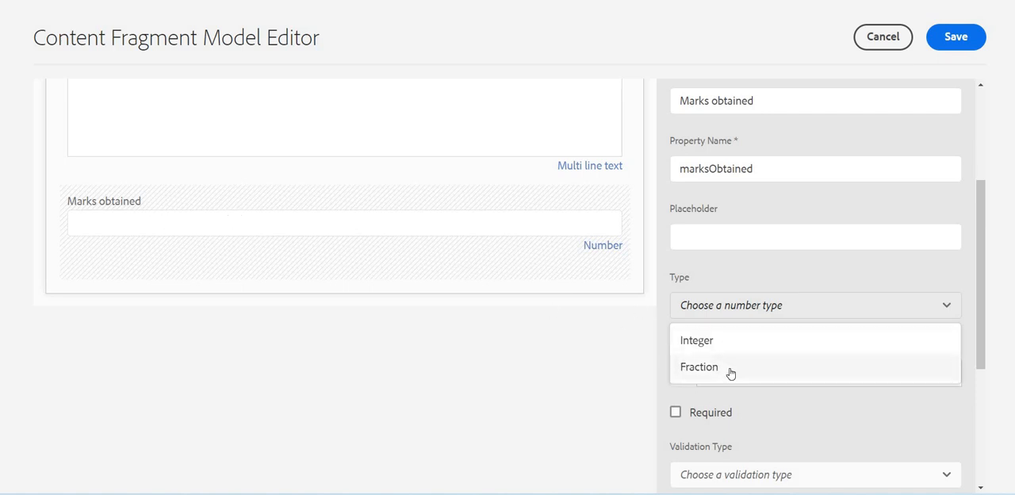
click(698, 366)
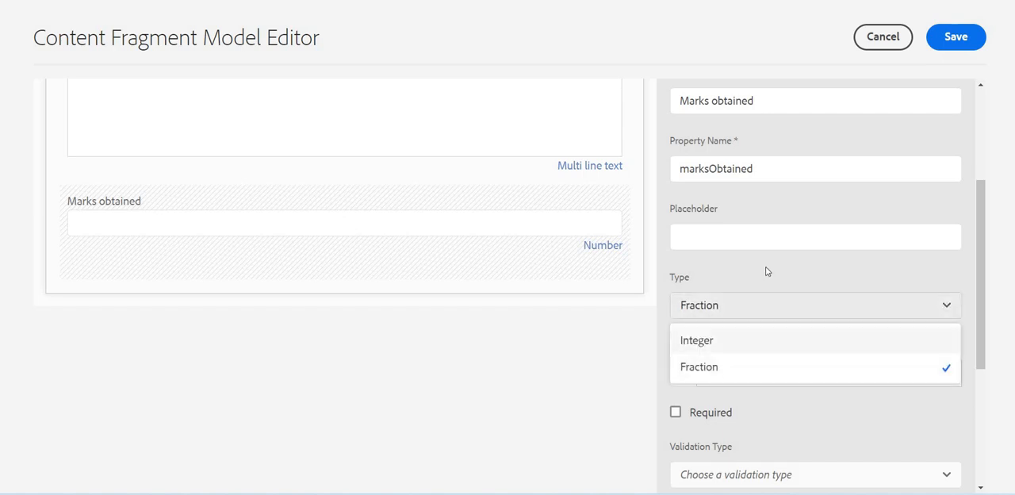
click(698, 340)
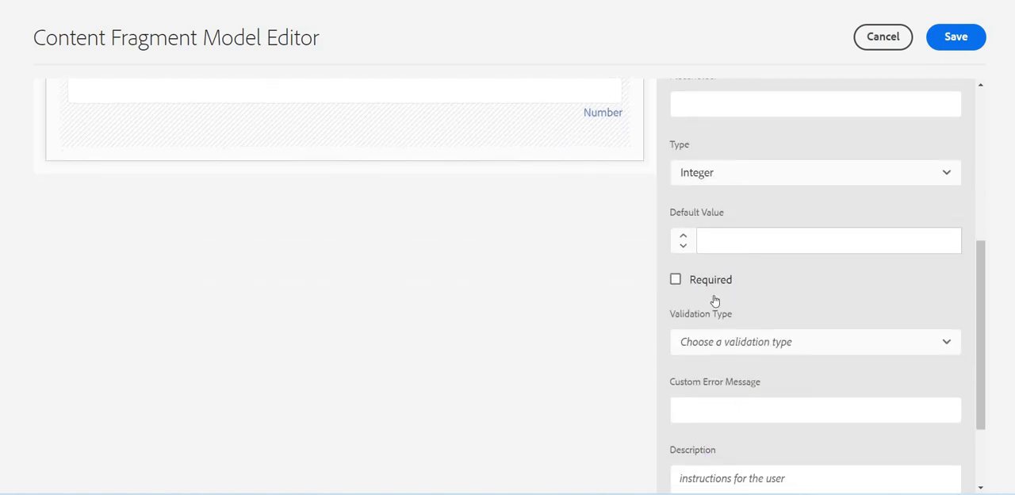
- Cycle Marks obtained validation through Greater than or equal to, Less than or equal to, then Between
scroll(down, 3)
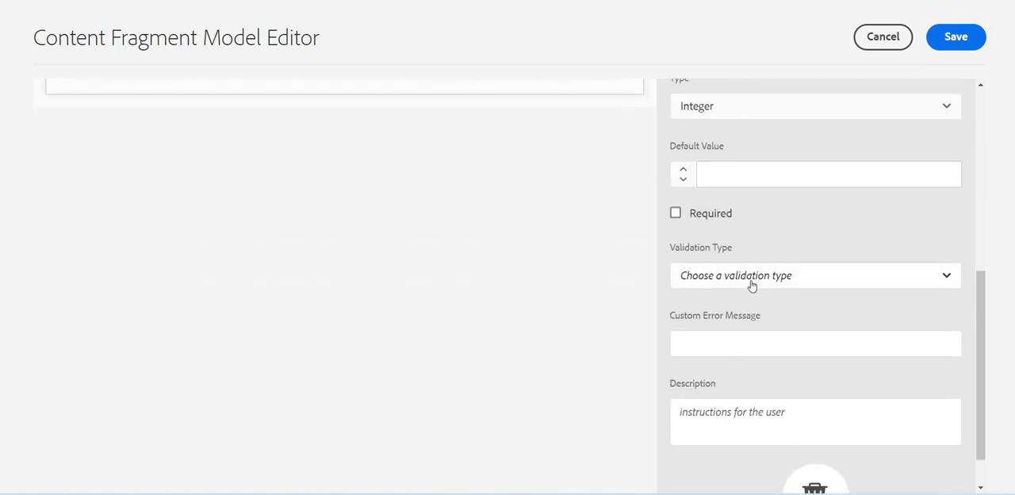
click(815, 276)
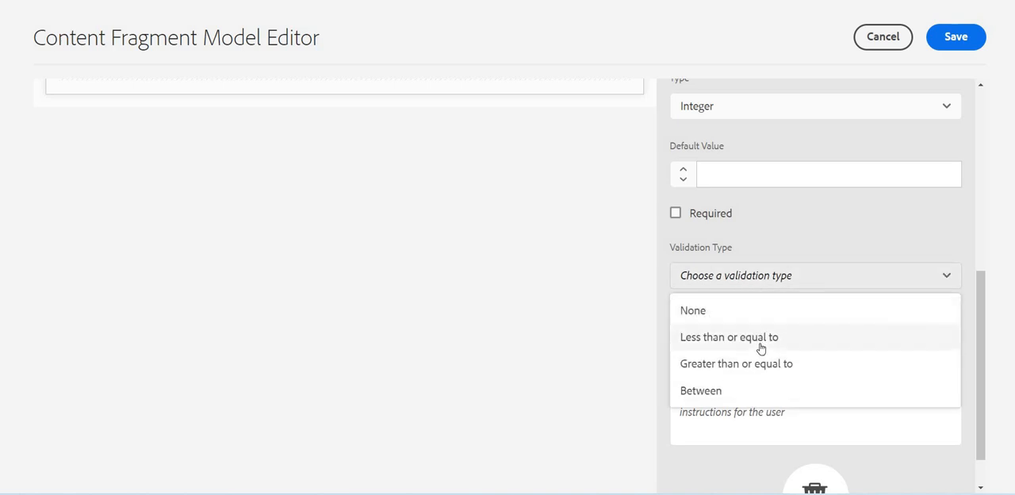
mouse_move(752, 363)
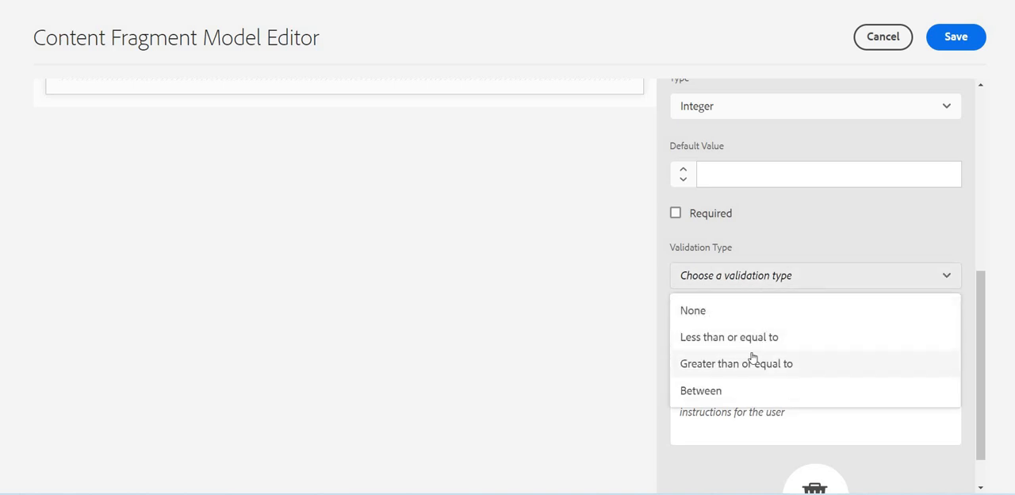
mouse_move(795, 343)
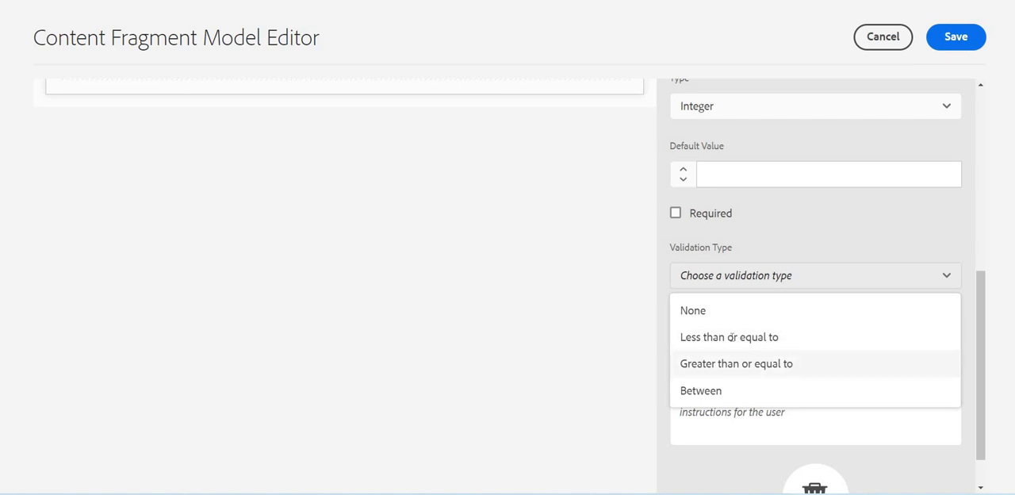
click(736, 363)
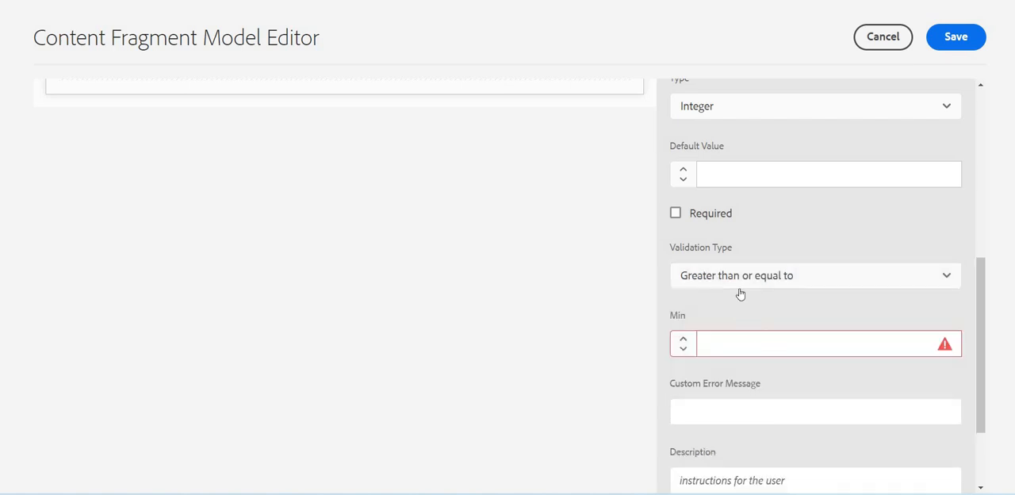
click(815, 276)
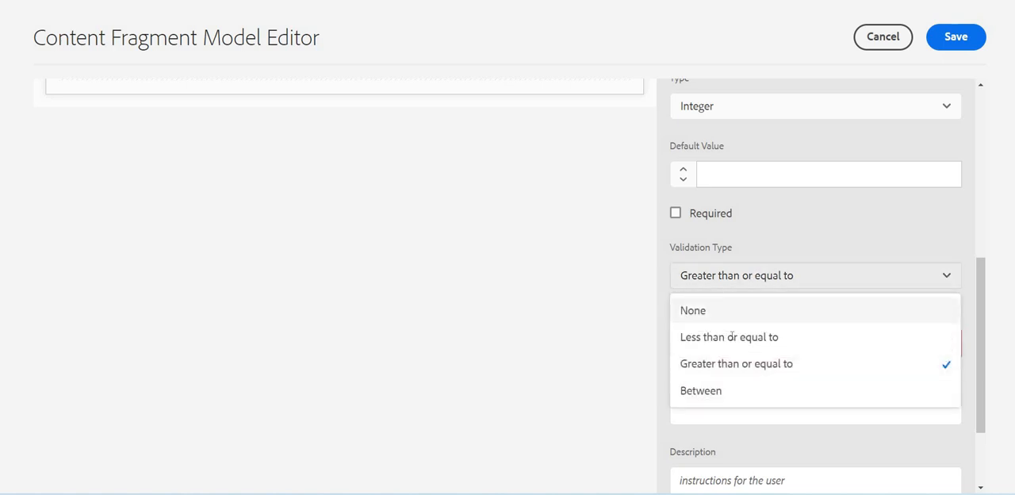
click(729, 337)
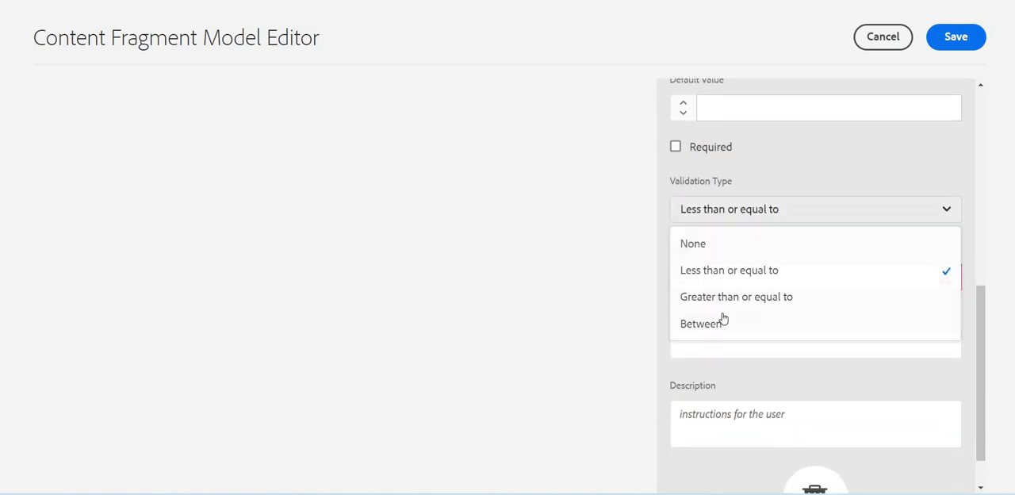
click(702, 324)
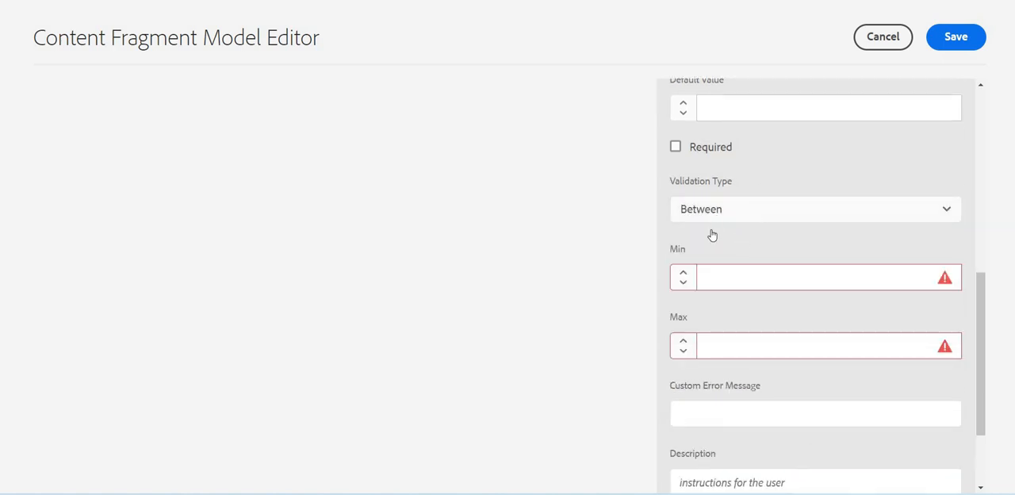
click(815, 210)
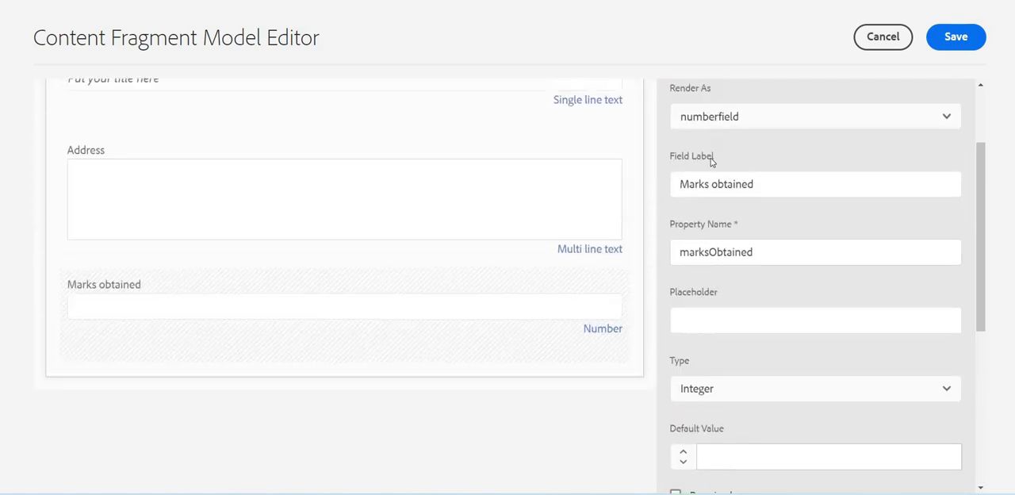
- Show the Data Types panel and scroll down to the Boolean type
click(780, 156)
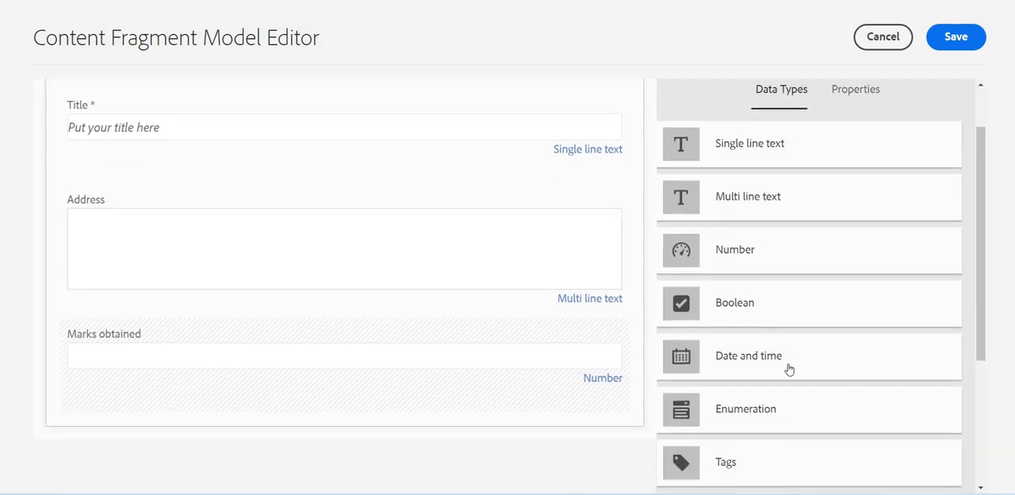
scroll(down, 3)
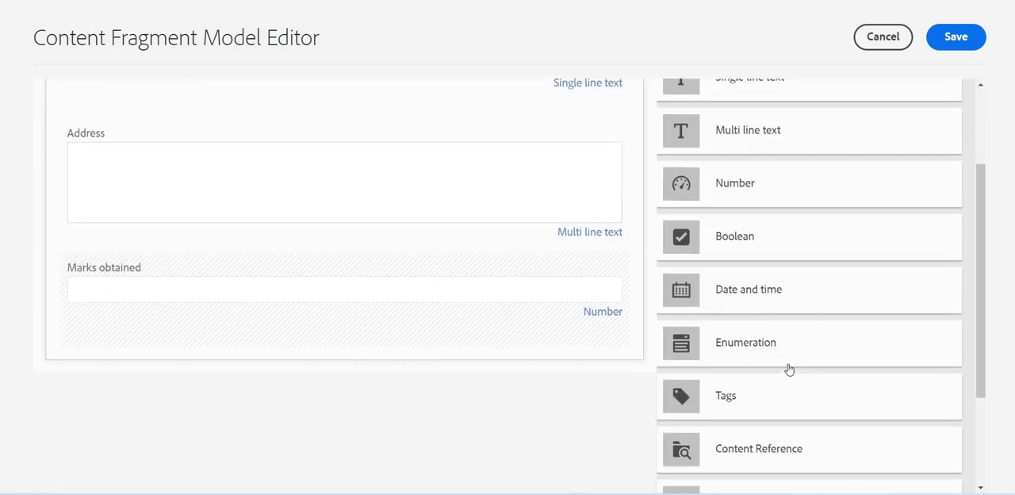
scroll(down, 3)
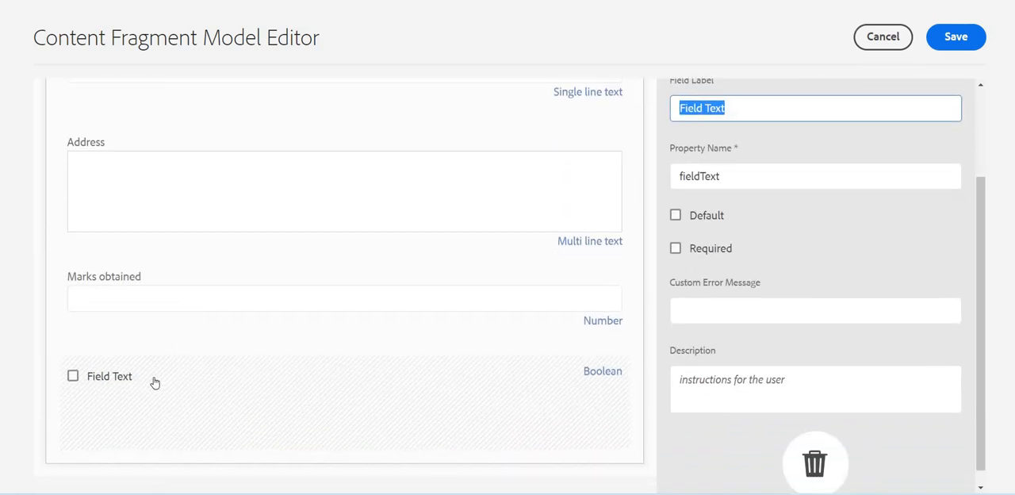
mouse_move(641, 311)
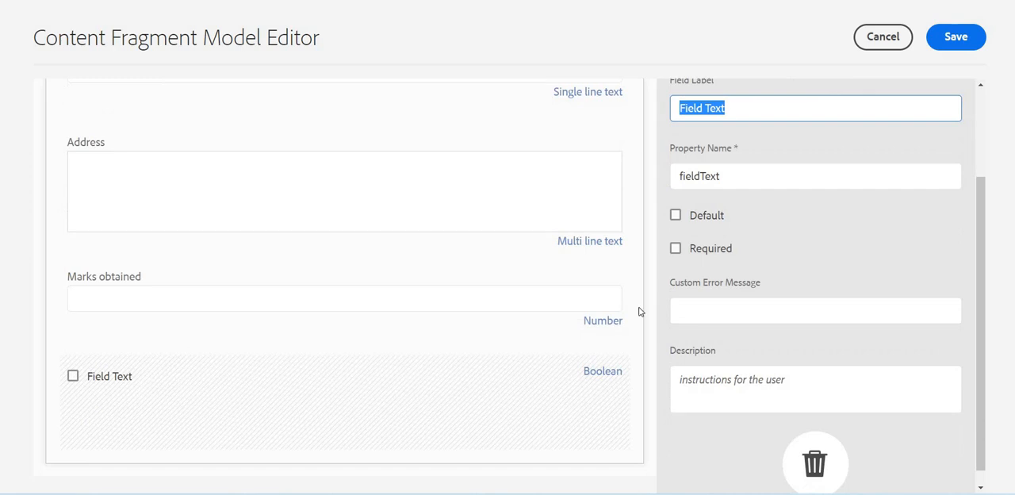
mouse_move(360, 296)
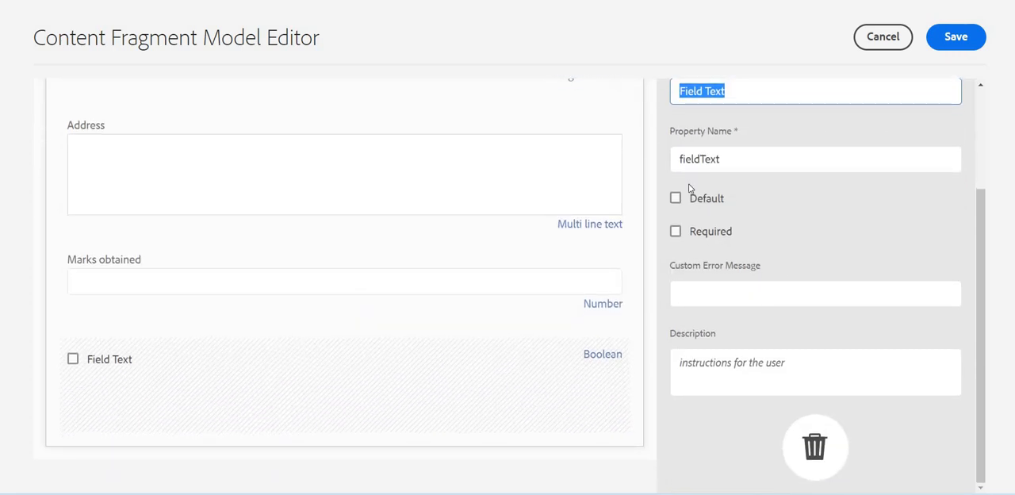
mouse_move(727, 182)
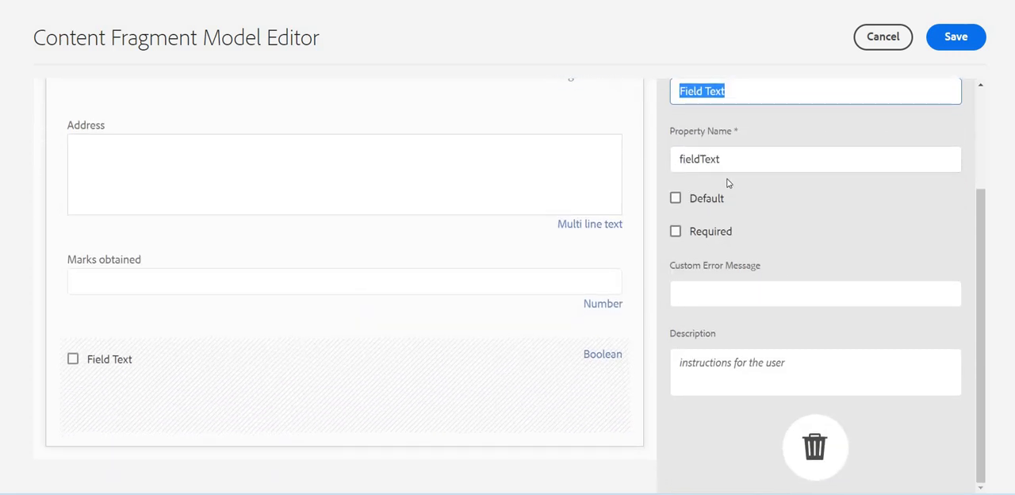
- Label the new Boolean field Success, giving it property name success
scroll(up, 3)
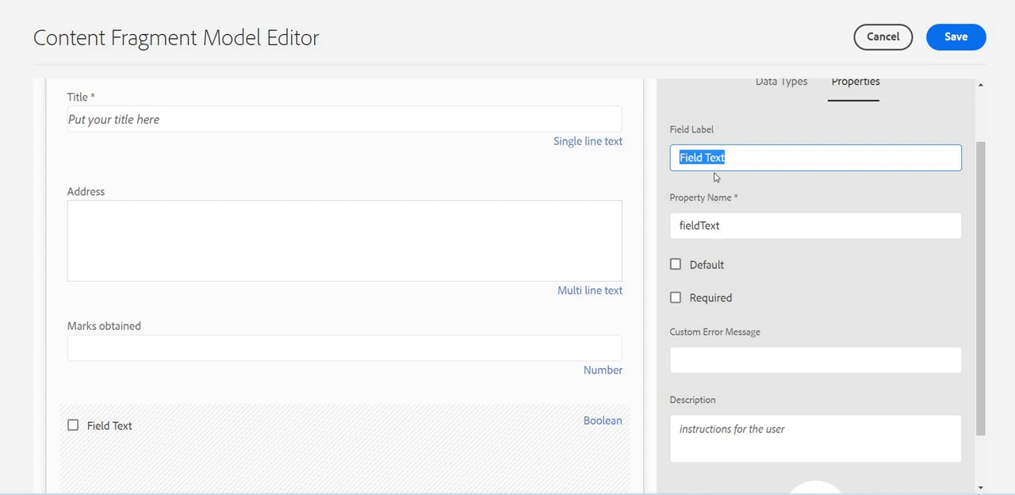
mouse_move(727, 204)
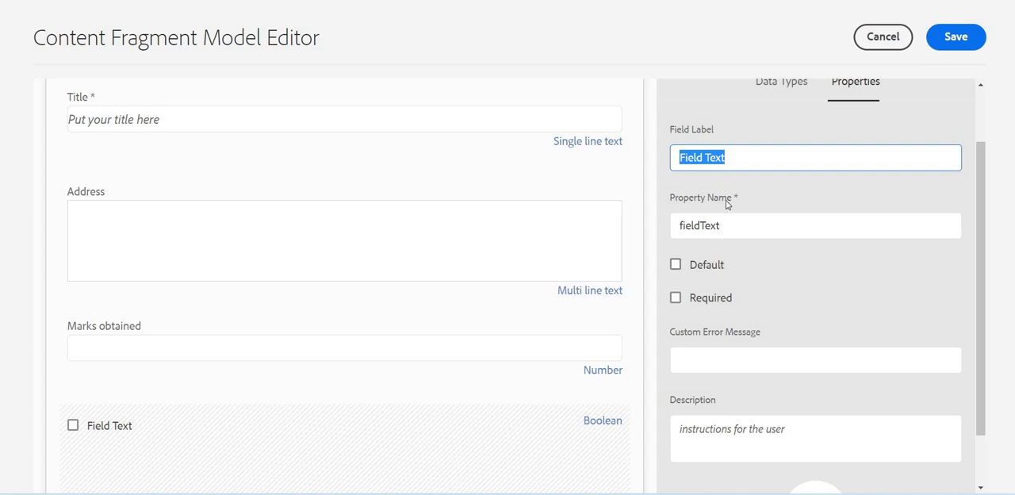
text(Su)
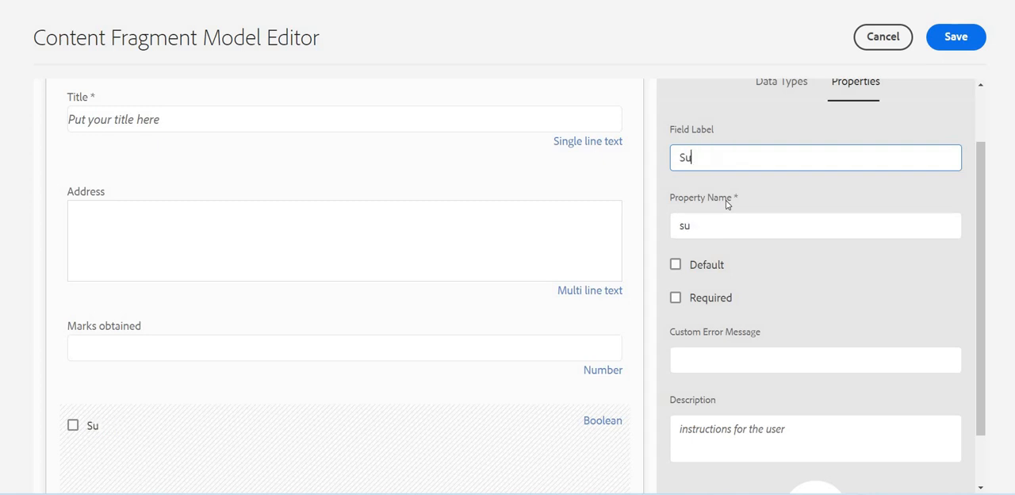
text(ccess)
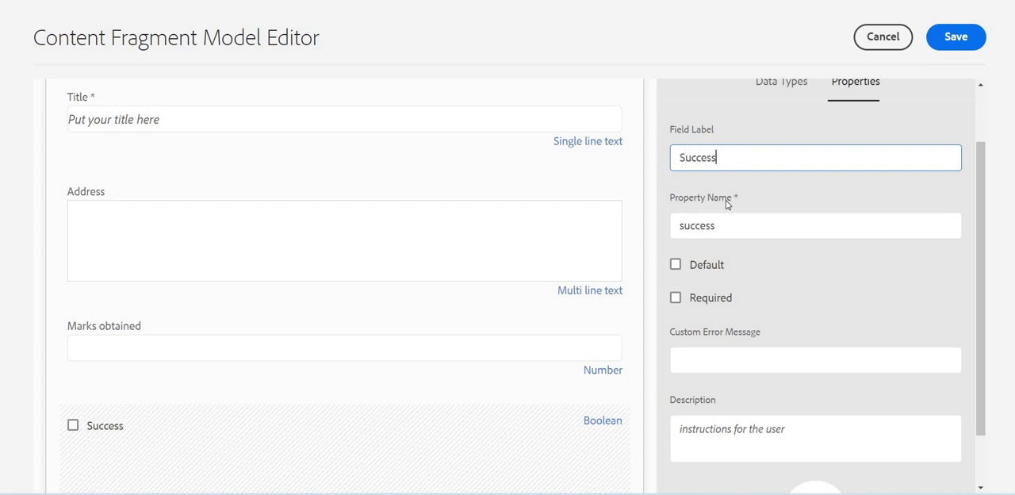
mouse_move(720, 316)
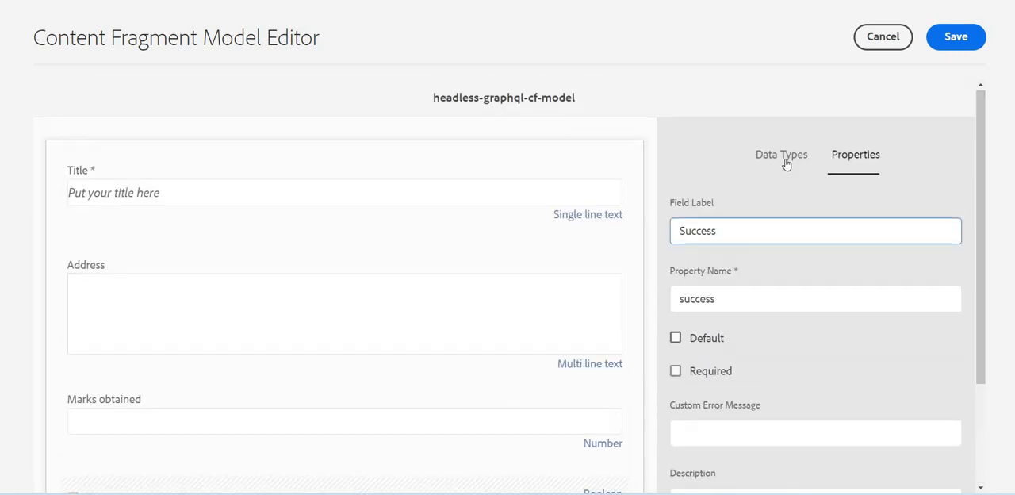
- Review the data type list down to Content Reference, Fragment Reference, JSON Object and Tab Placeholder
click(780, 154)
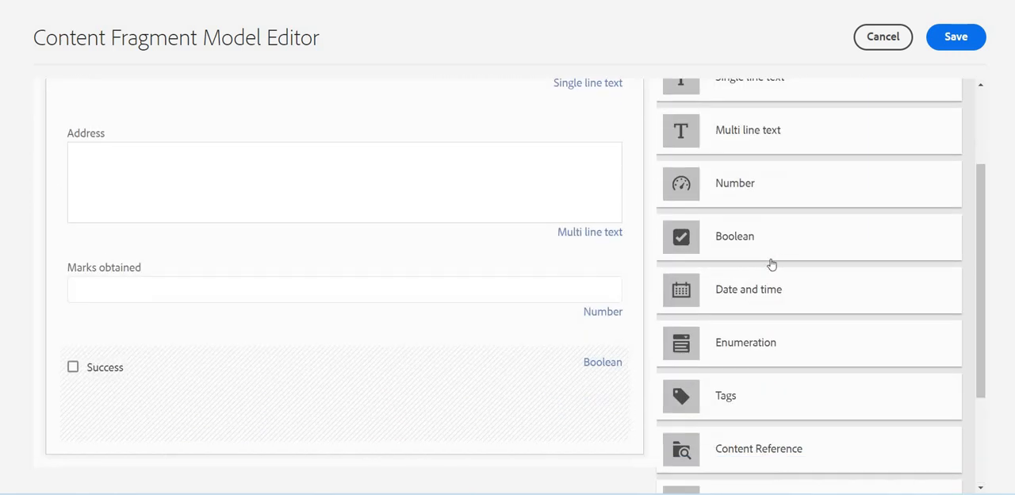
scroll(down, 3)
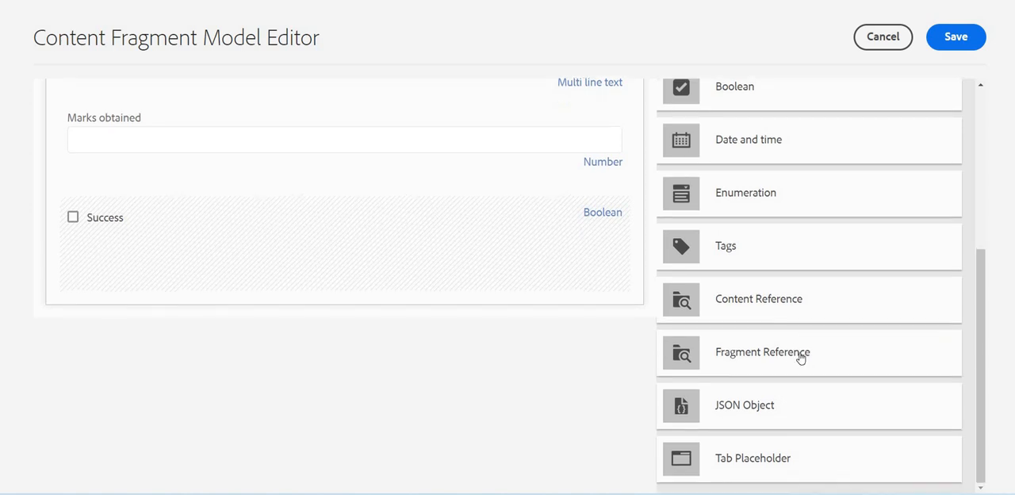
mouse_move(800, 352)
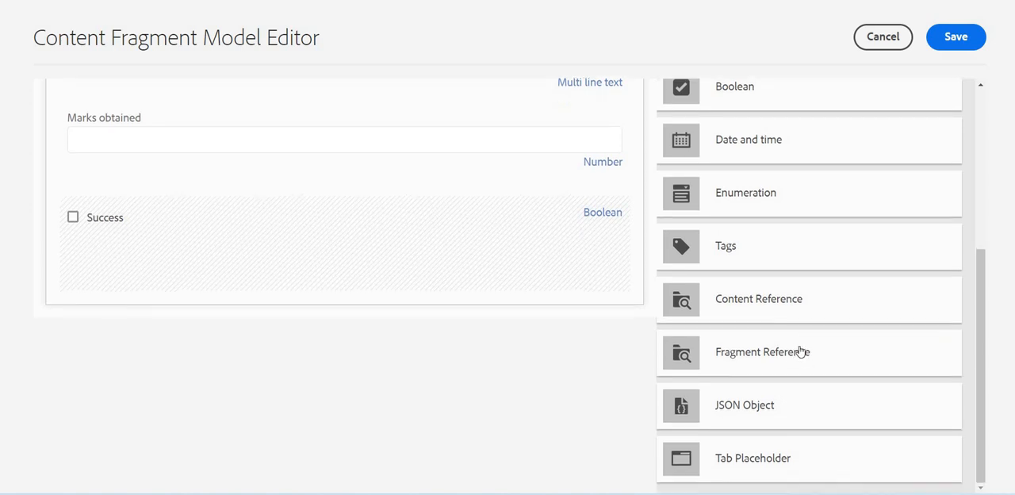
scroll(up, 3)
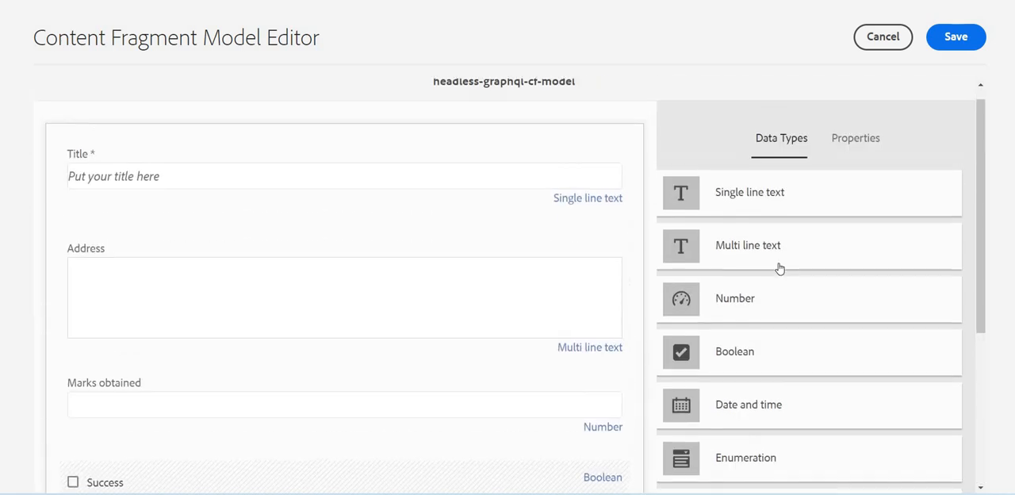
scroll(down, 3)
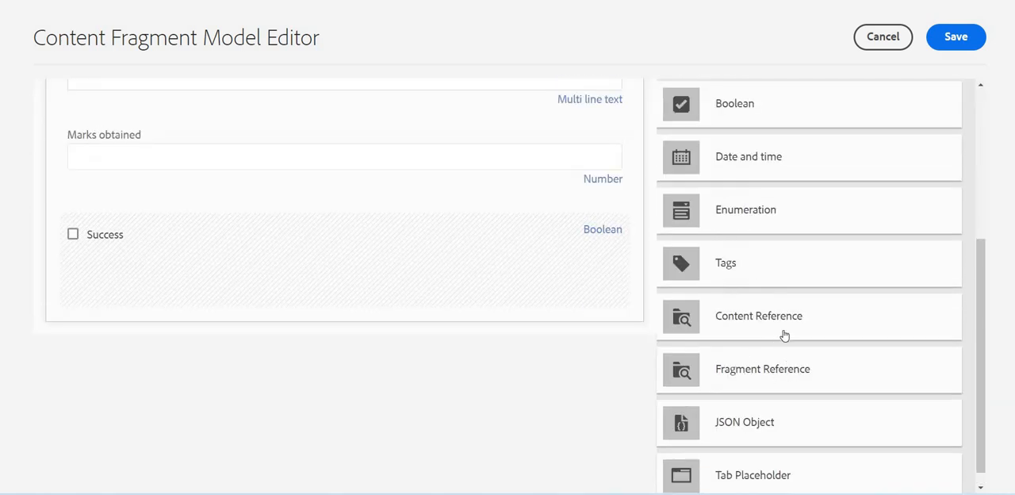
mouse_move(761, 311)
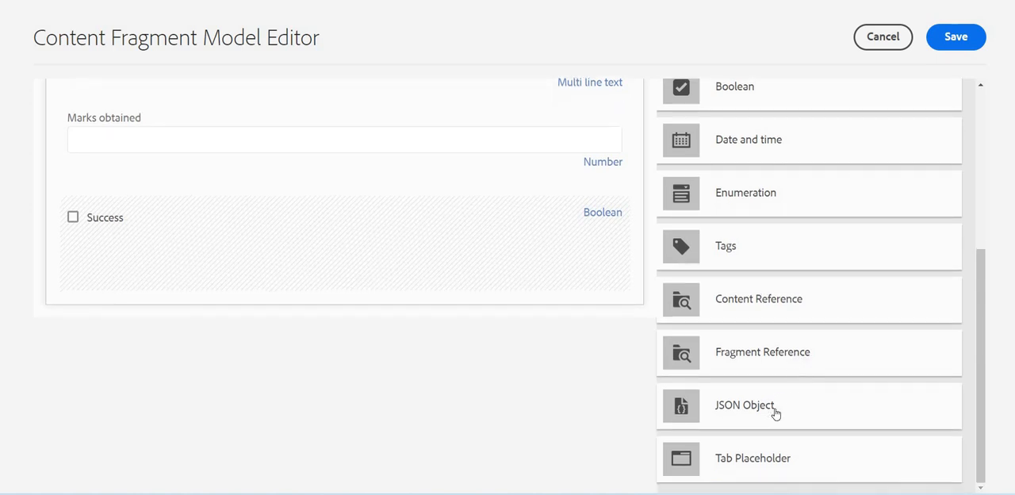
mouse_move(787, 399)
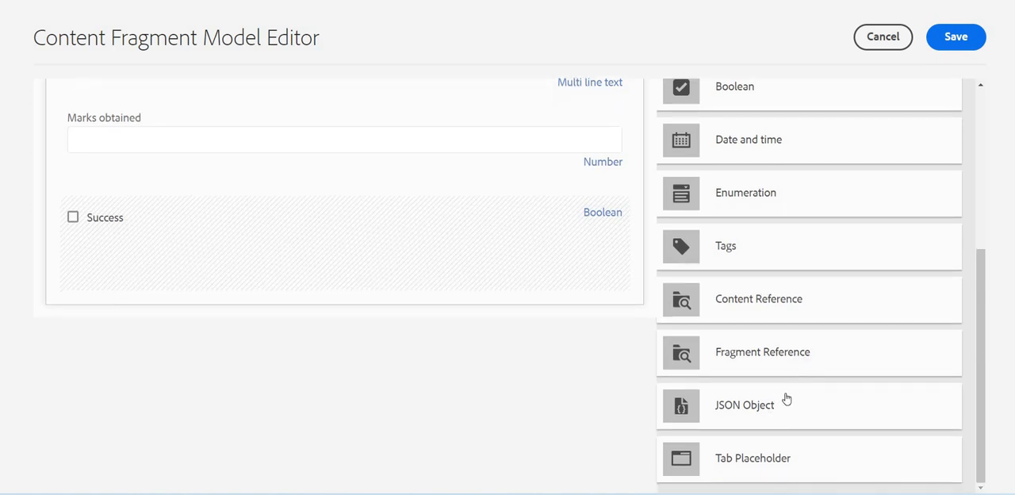
scroll(up, 3)
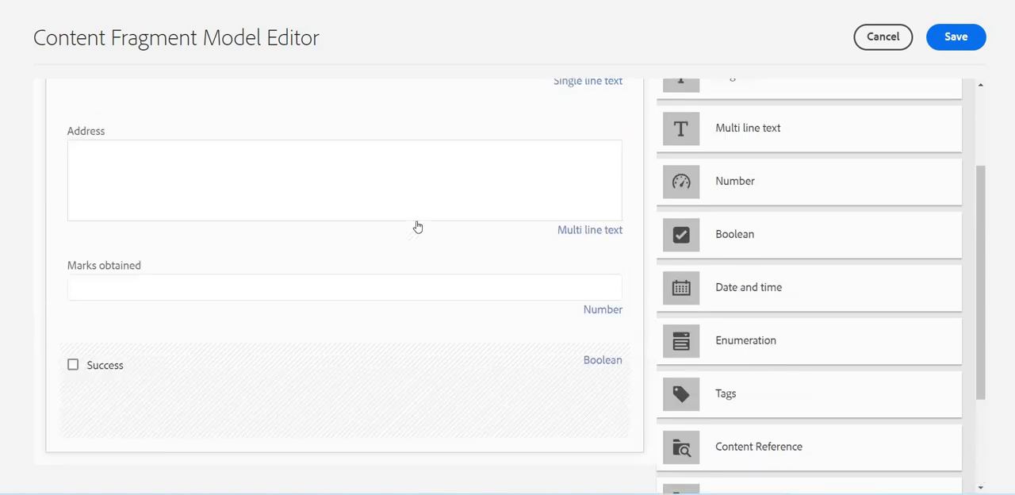
scroll(up, 3)
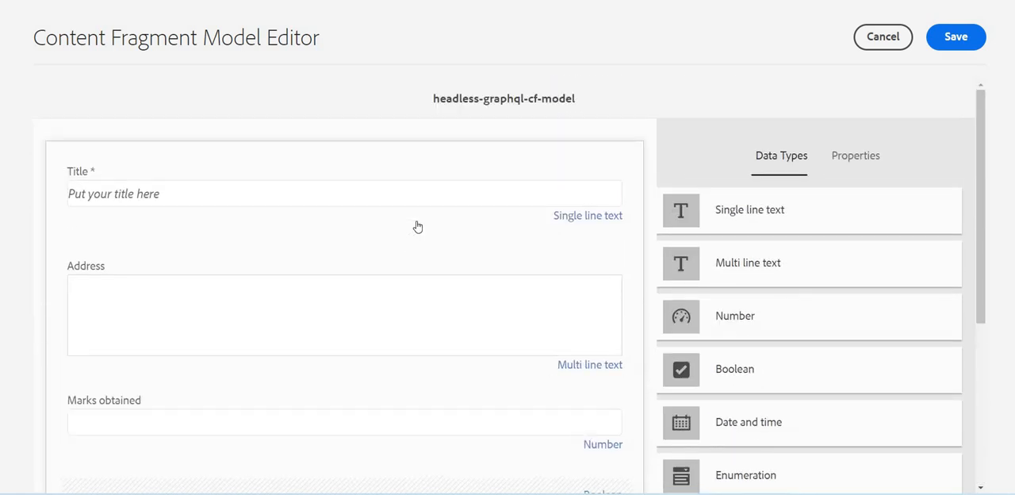
mouse_move(311, 87)
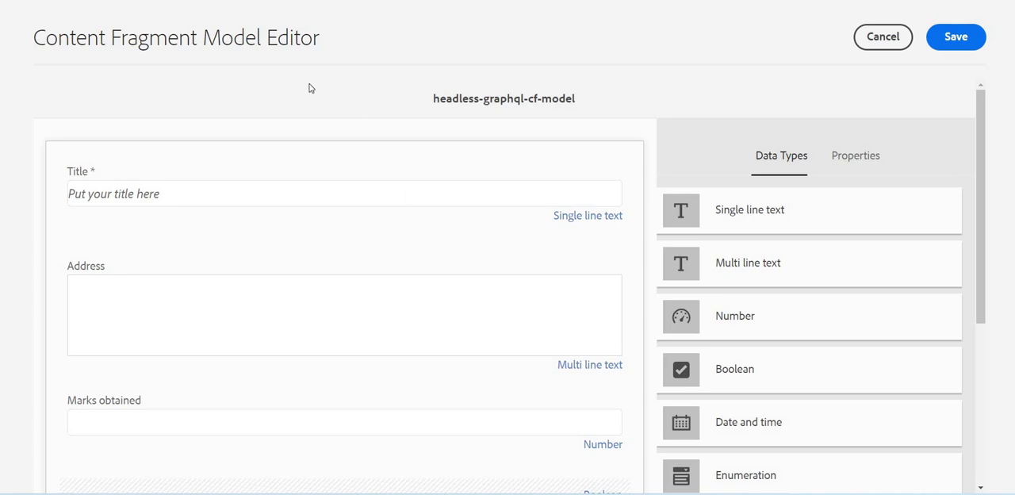